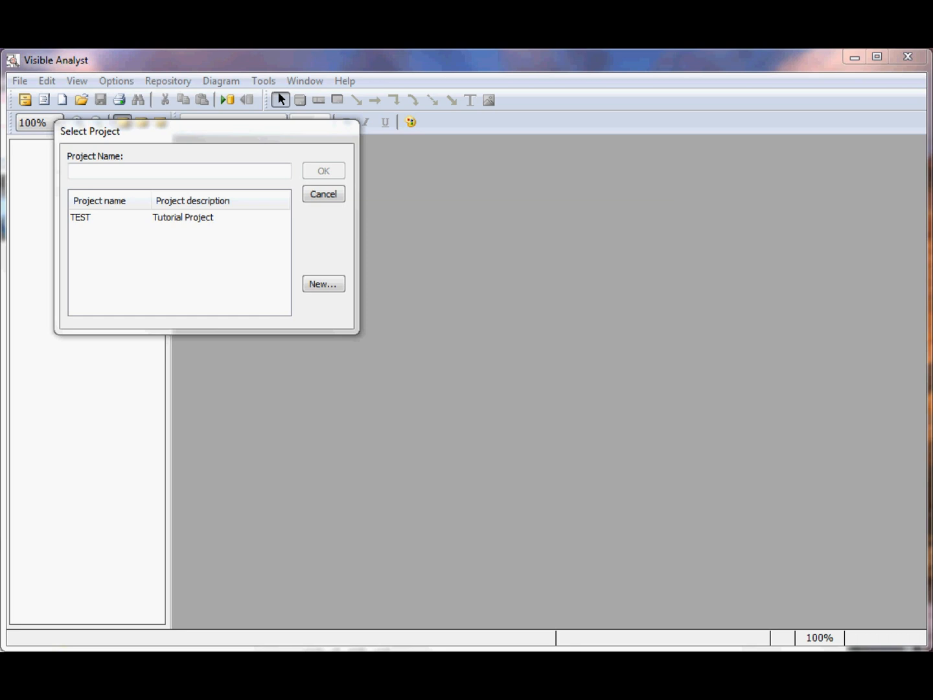
pyautogui.moveTo(164, 231)
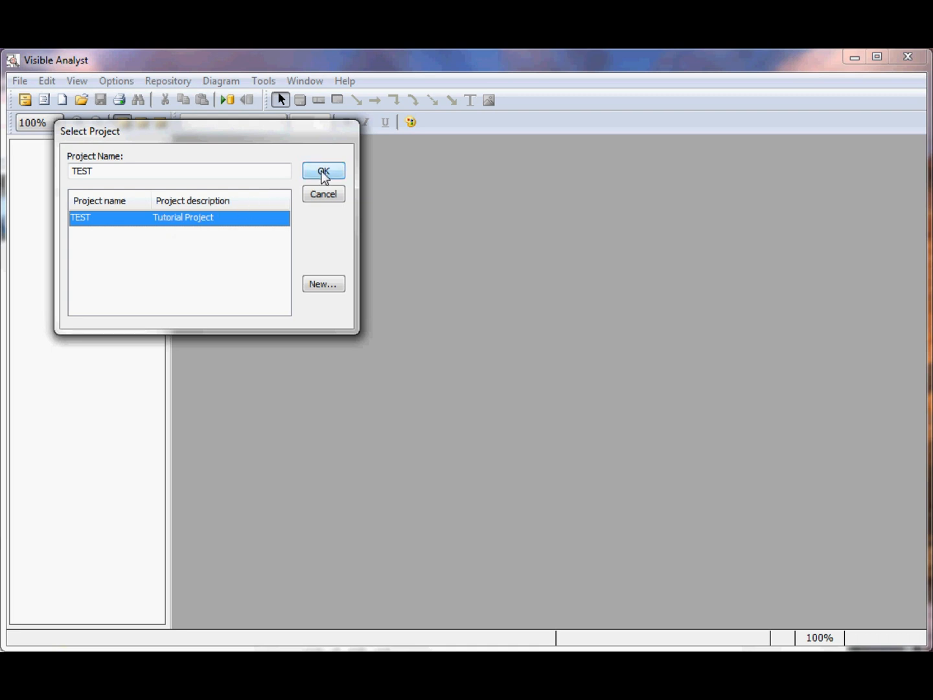
# Step: Choose TEST in the Select Project dialog to open that tutorial project
pyautogui.click(323, 170)
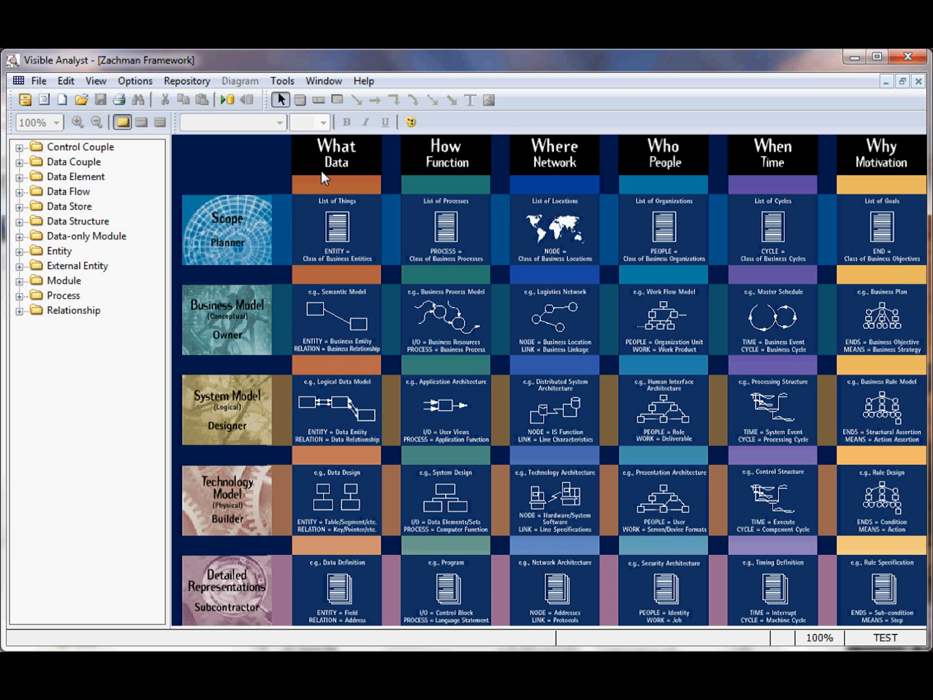
pyautogui.moveTo(24, 99)
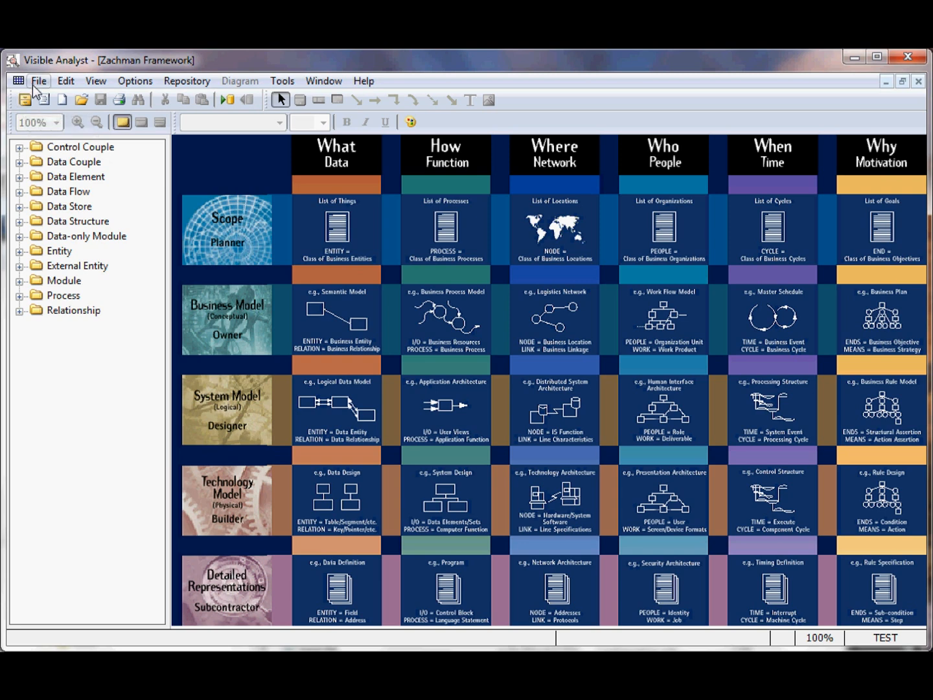
pyautogui.click(38, 80)
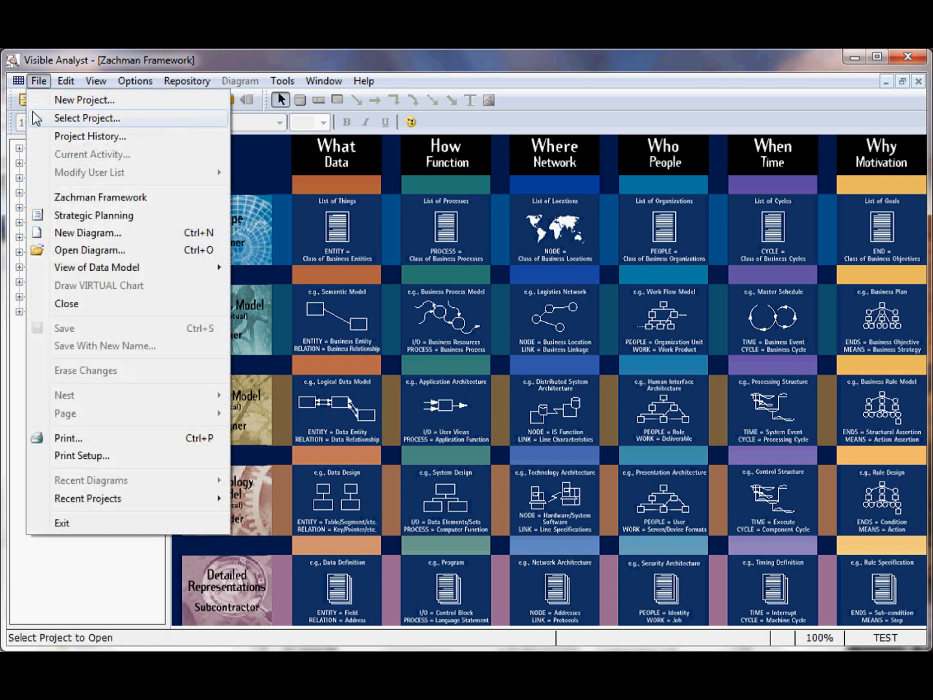
pyautogui.click(135, 80)
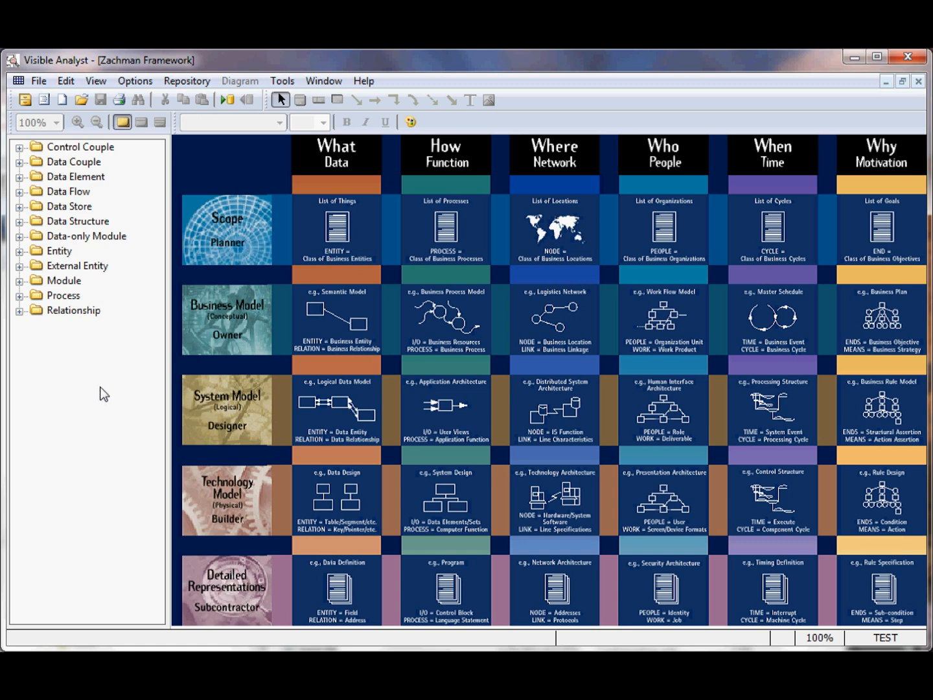
pyautogui.moveTo(181, 401)
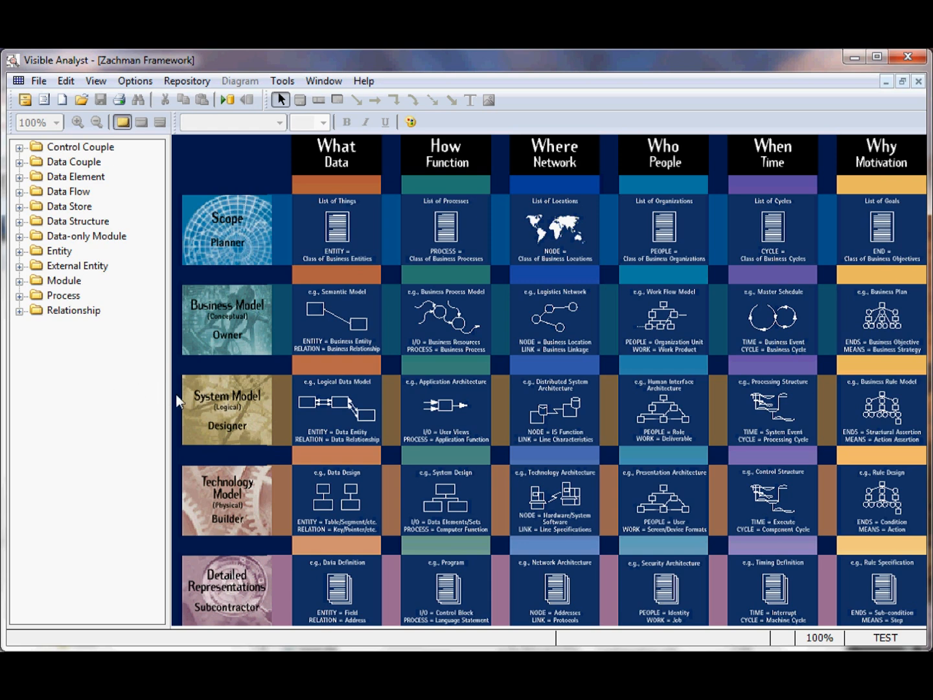
pyautogui.moveTo(917, 84)
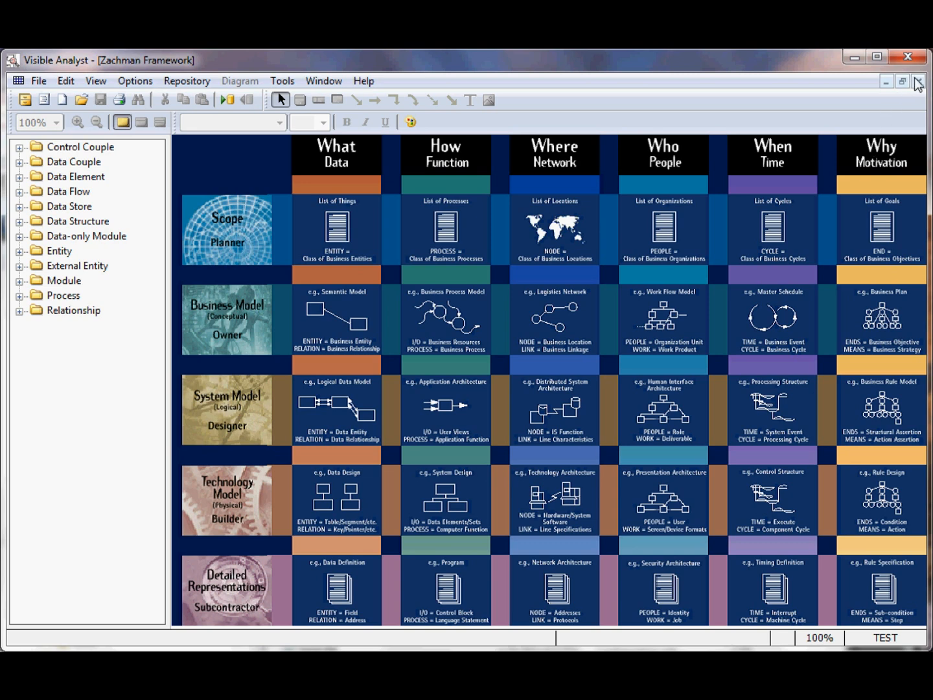
# Step: Close the Zachman Framework view, then preview the status bar zoom and project popups
pyautogui.click(918, 82)
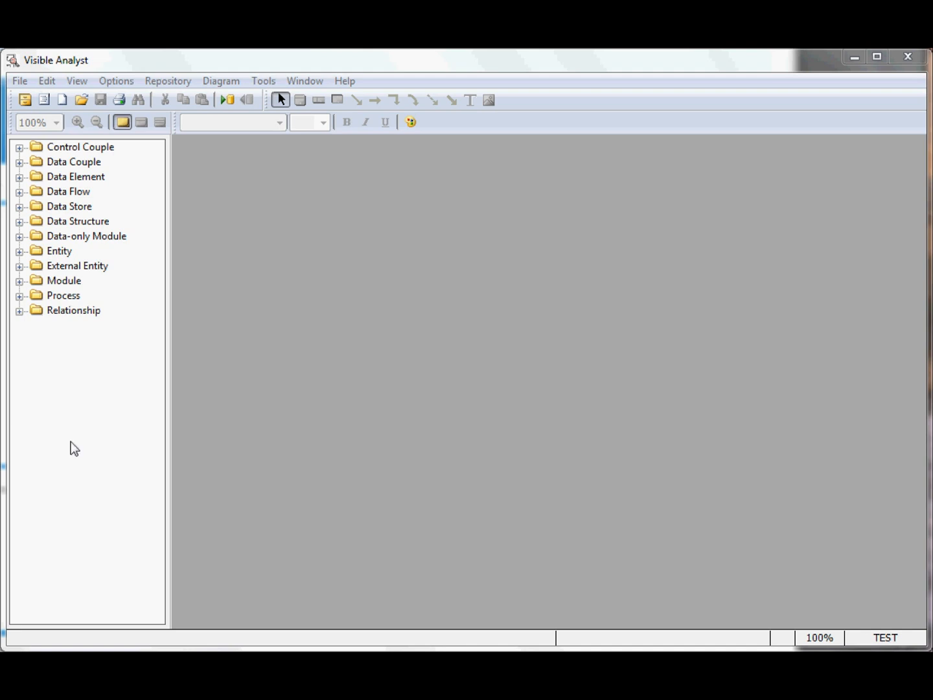
pyautogui.moveTo(886, 645)
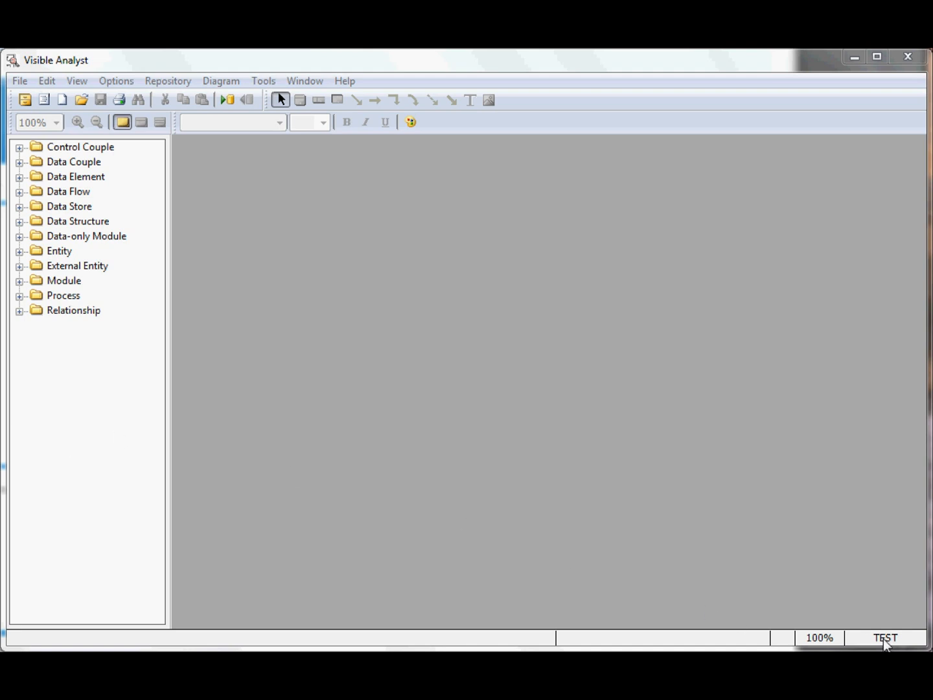
pyautogui.moveTo(828, 644)
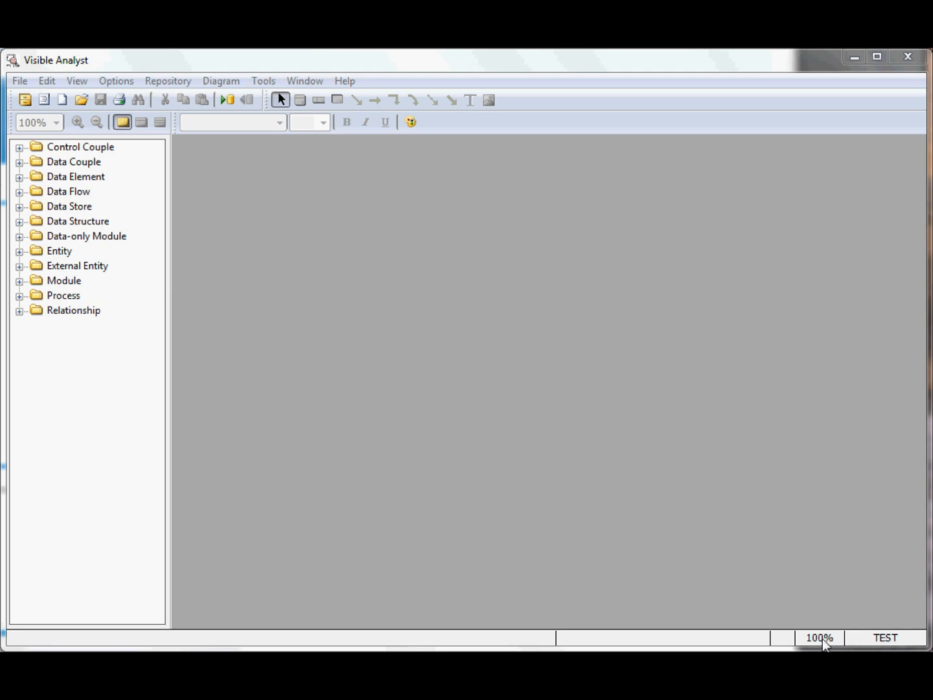
pyautogui.click(818, 638)
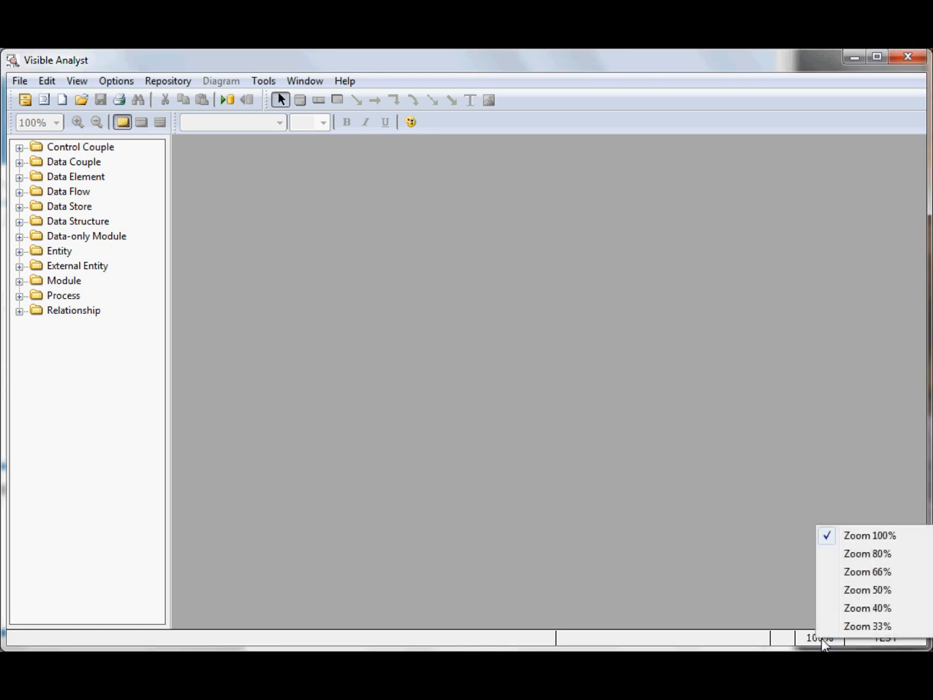
pyautogui.click(869, 535)
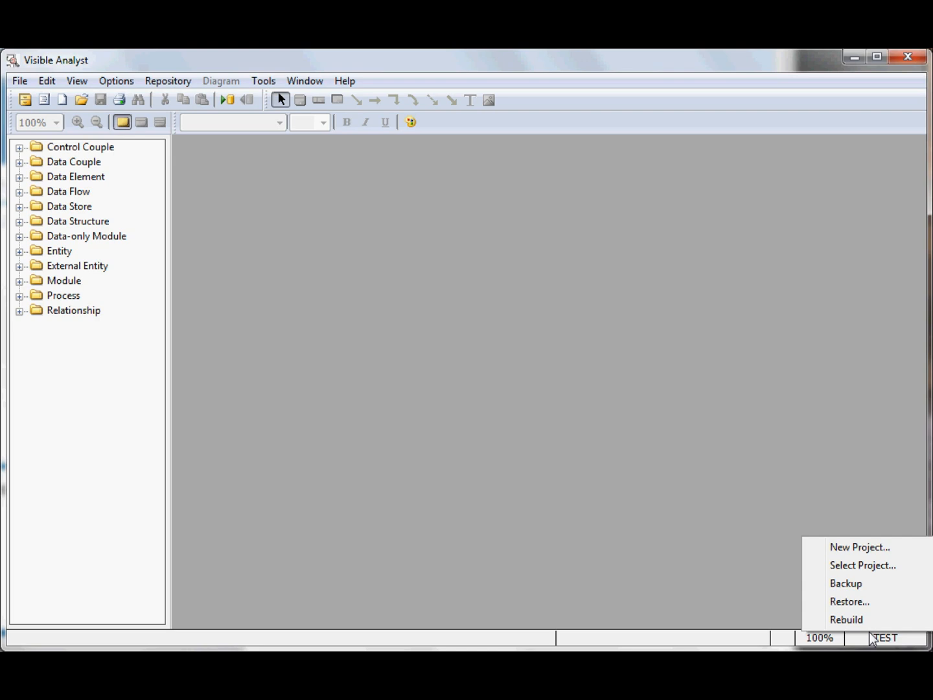
pyautogui.click(593, 549)
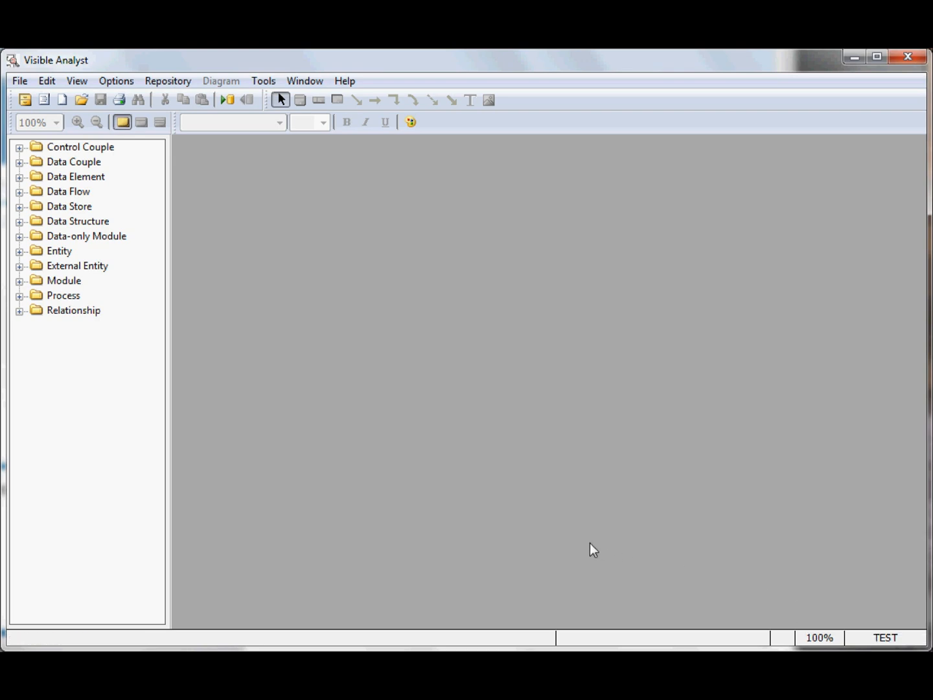
pyautogui.moveTo(328, 432)
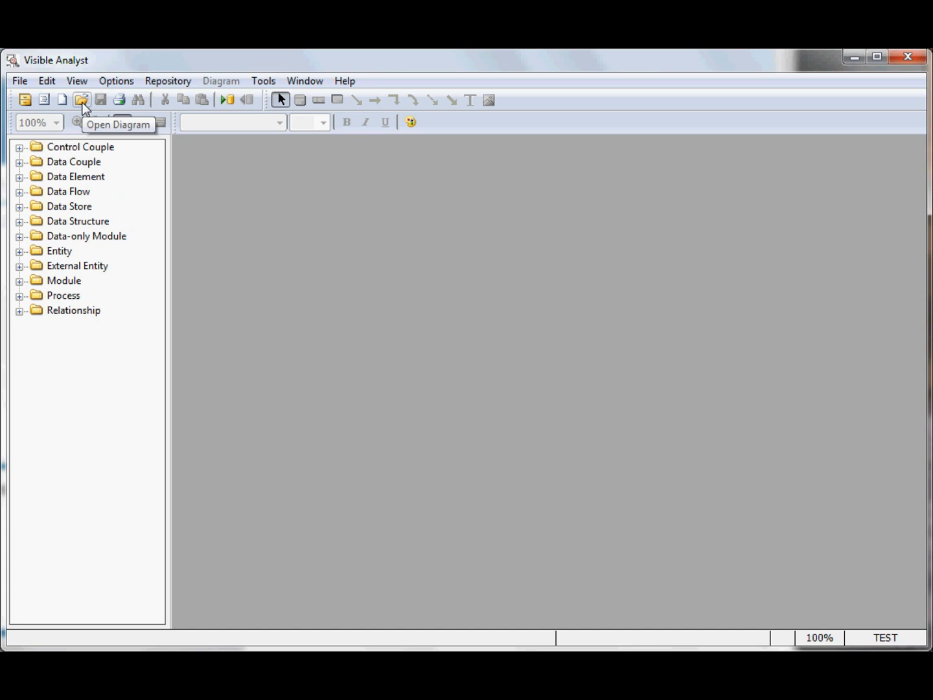
# Step: Open the '1. DMV System' data flow diagram from the Open Diagram list
pyautogui.click(20, 80)
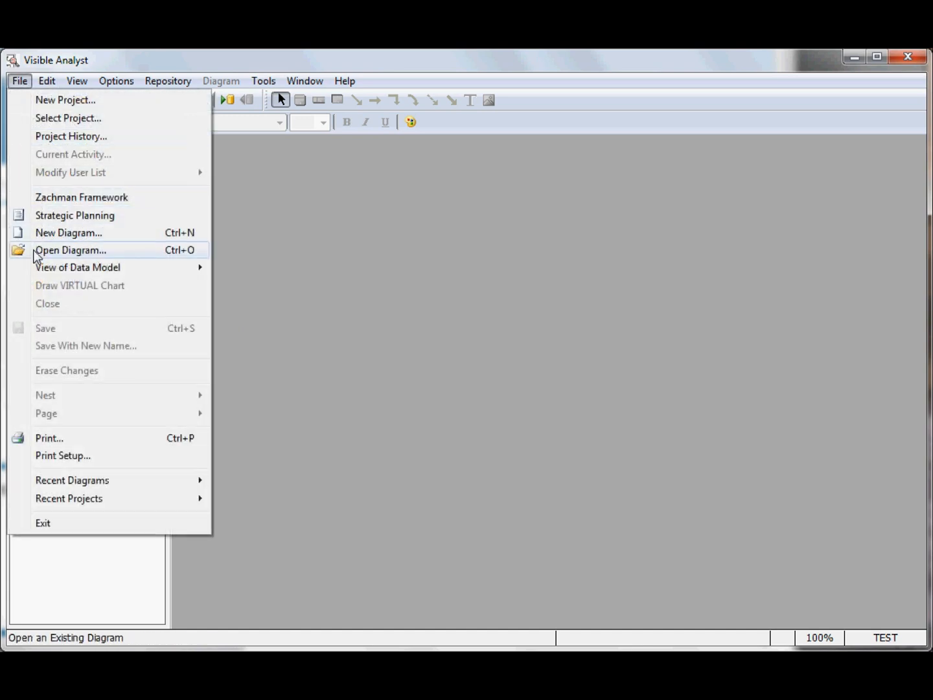
pyautogui.click(71, 249)
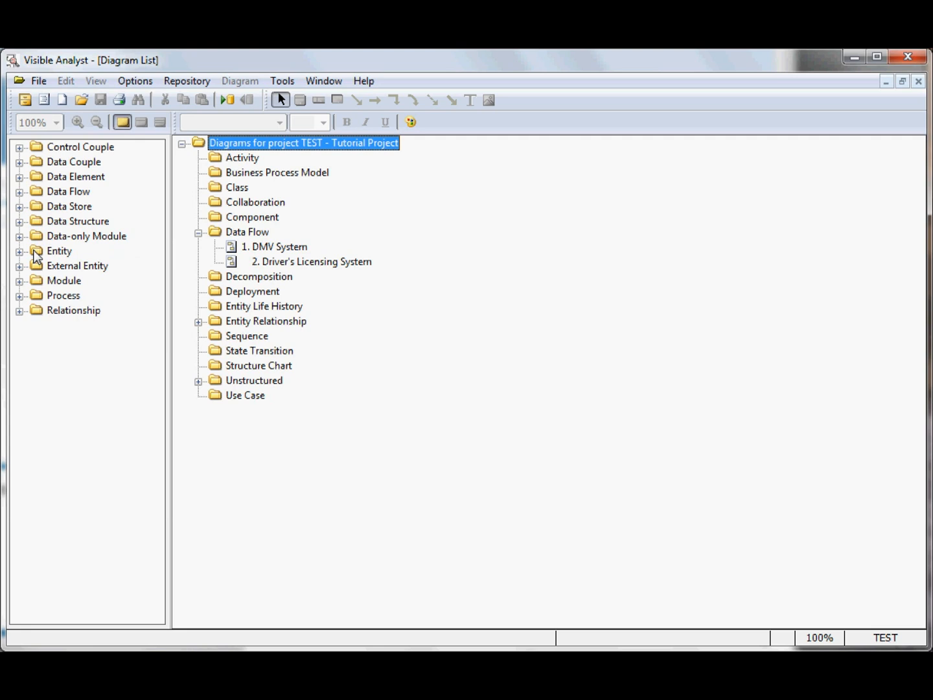
pyautogui.moveTo(157, 249)
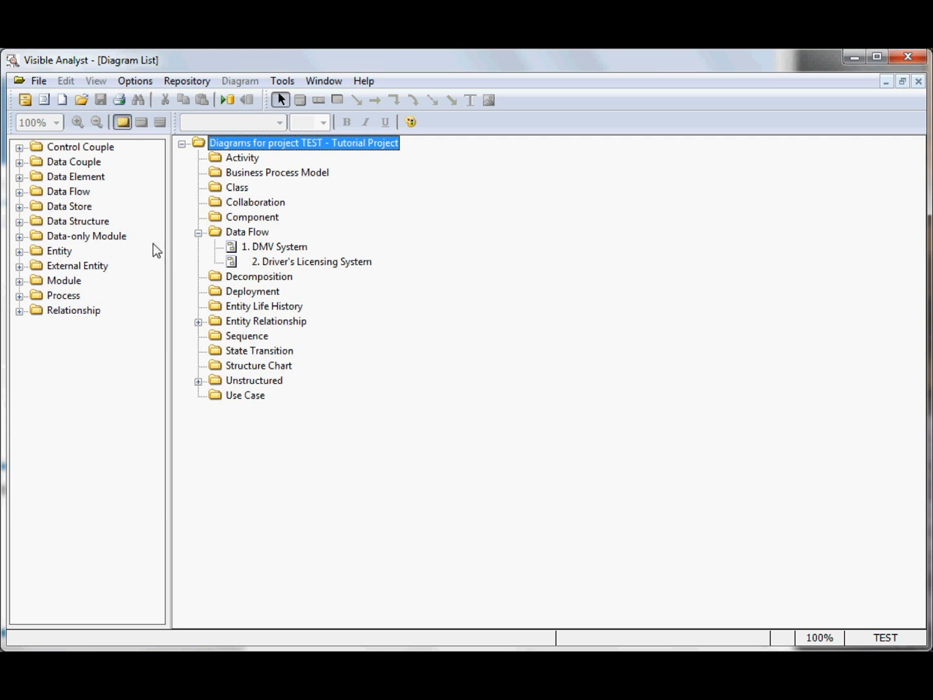
pyautogui.click(199, 323)
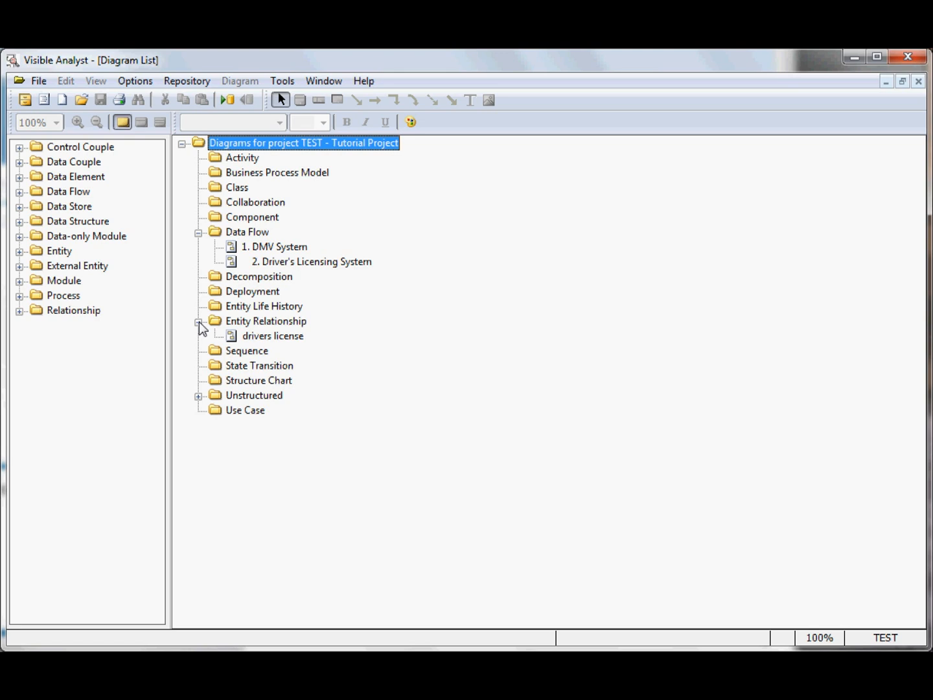
pyautogui.click(201, 321)
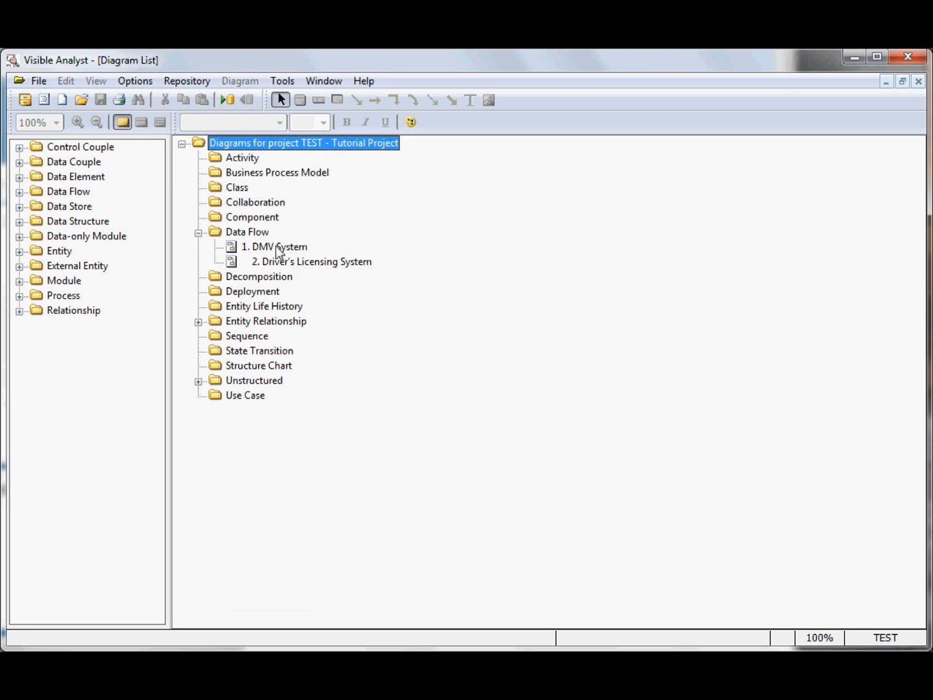
pyautogui.rightClick(274, 246)
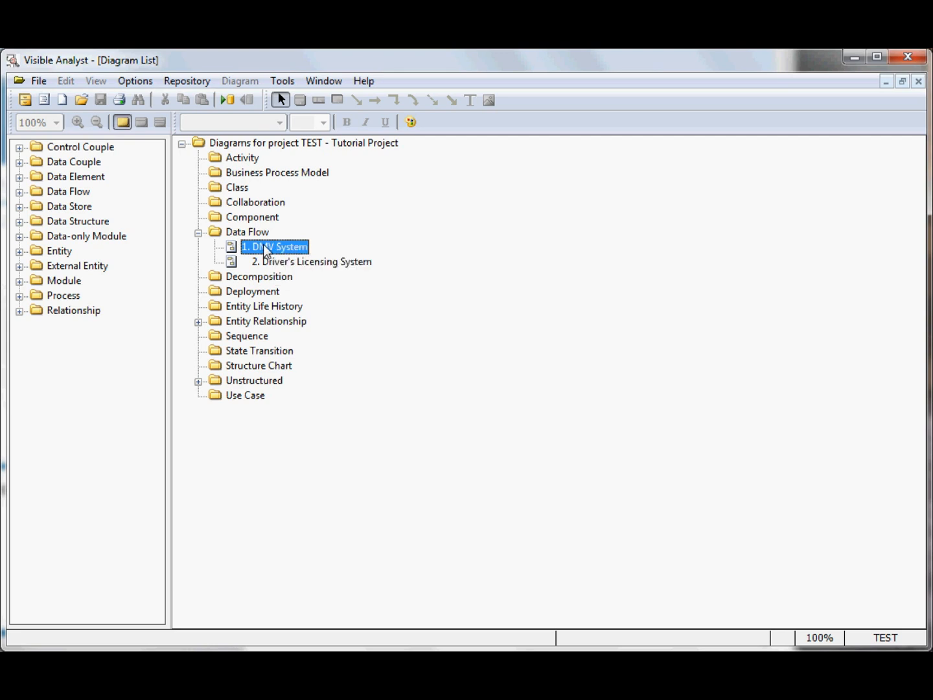
pyautogui.doubleClick(275, 247)
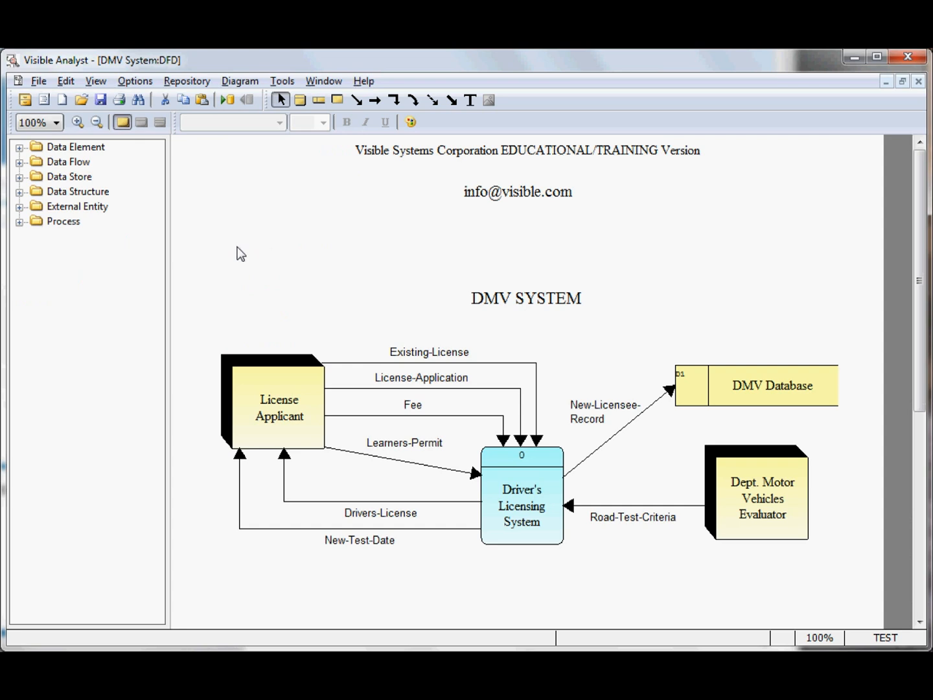
pyautogui.moveTo(274, 309)
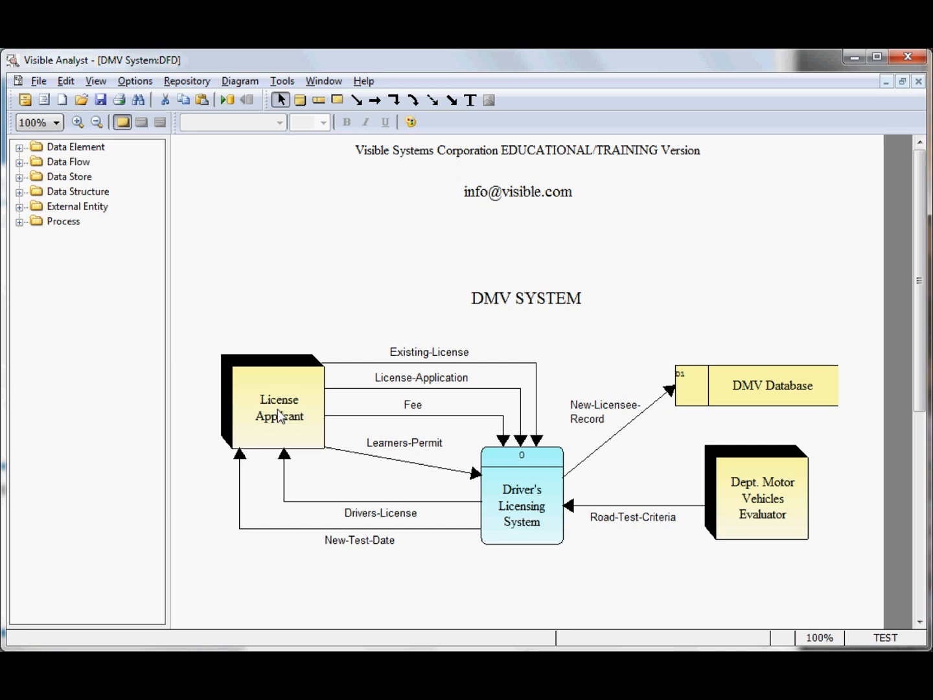
# Step: Select the License Applicant external entity after browsing its context commands
pyautogui.rightClick(279, 409)
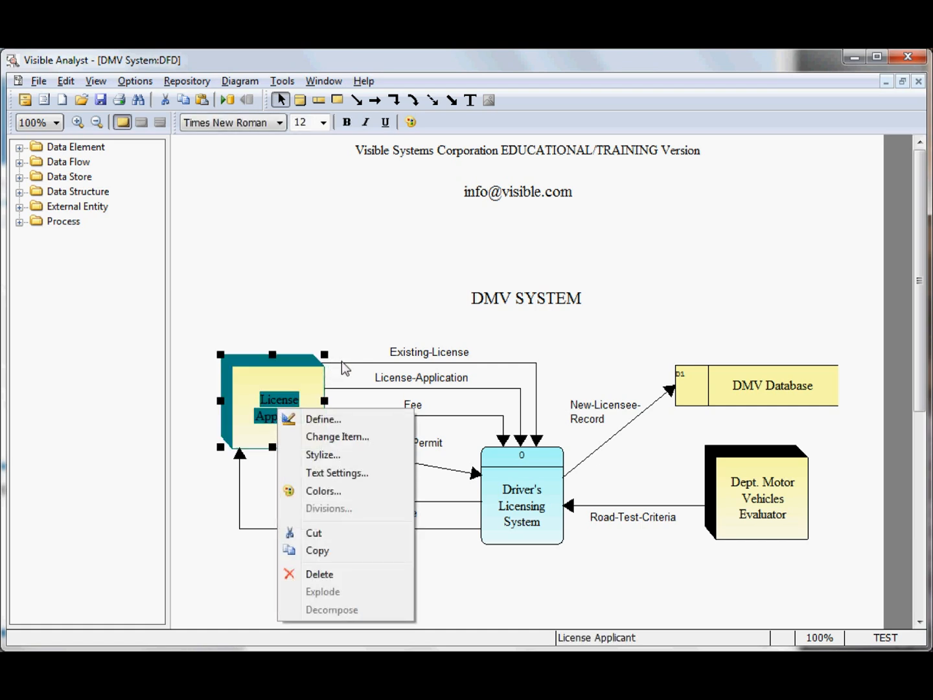
pyautogui.click(186, 81)
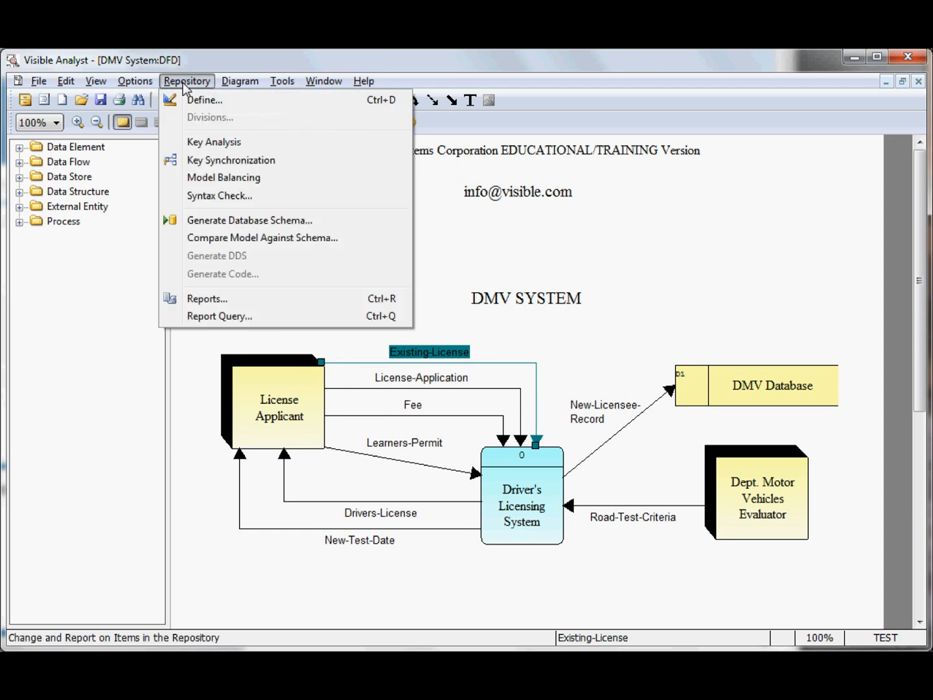
pyautogui.moveTo(205, 99)
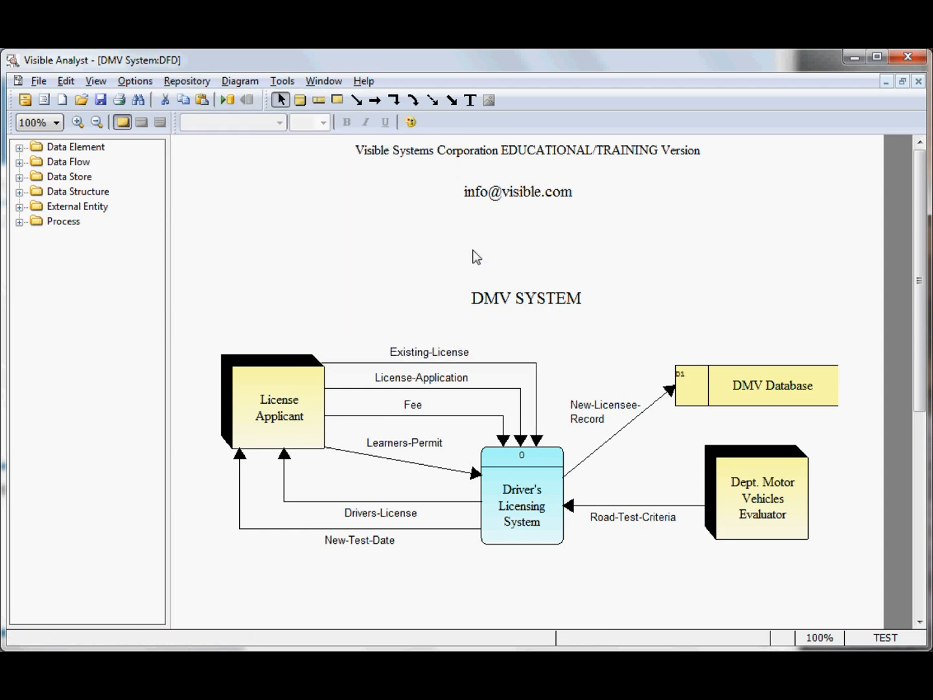
pyautogui.click(279, 408)
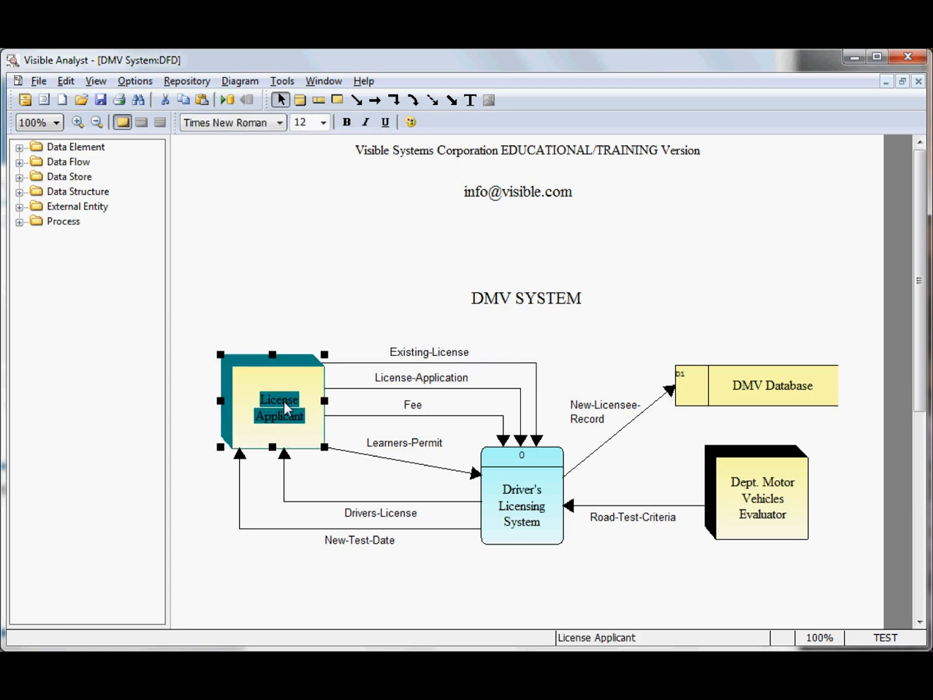
pyautogui.doubleClick(279, 402)
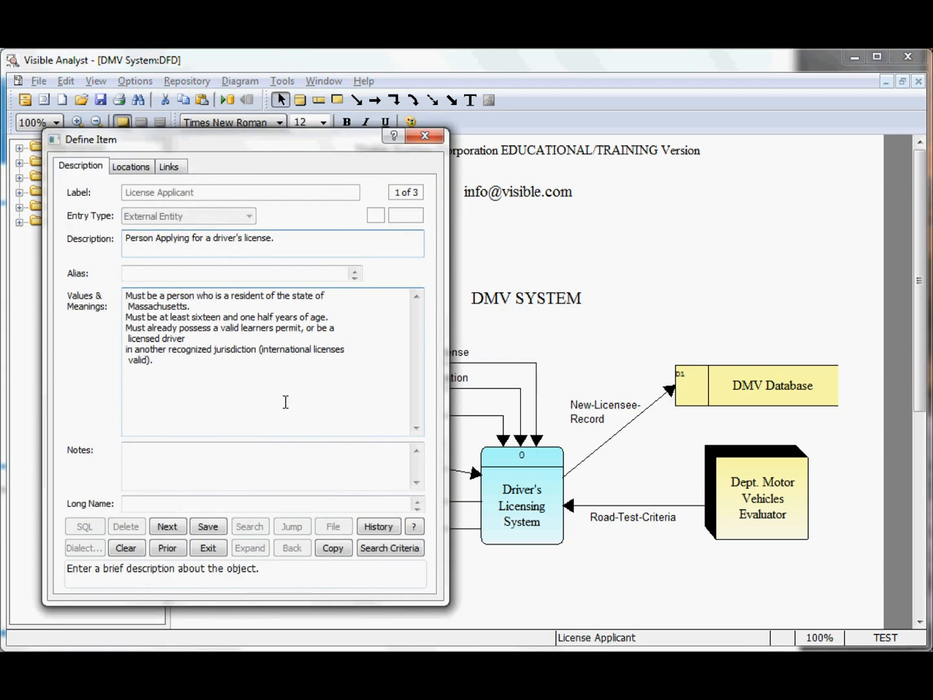
pyautogui.moveTo(250, 445)
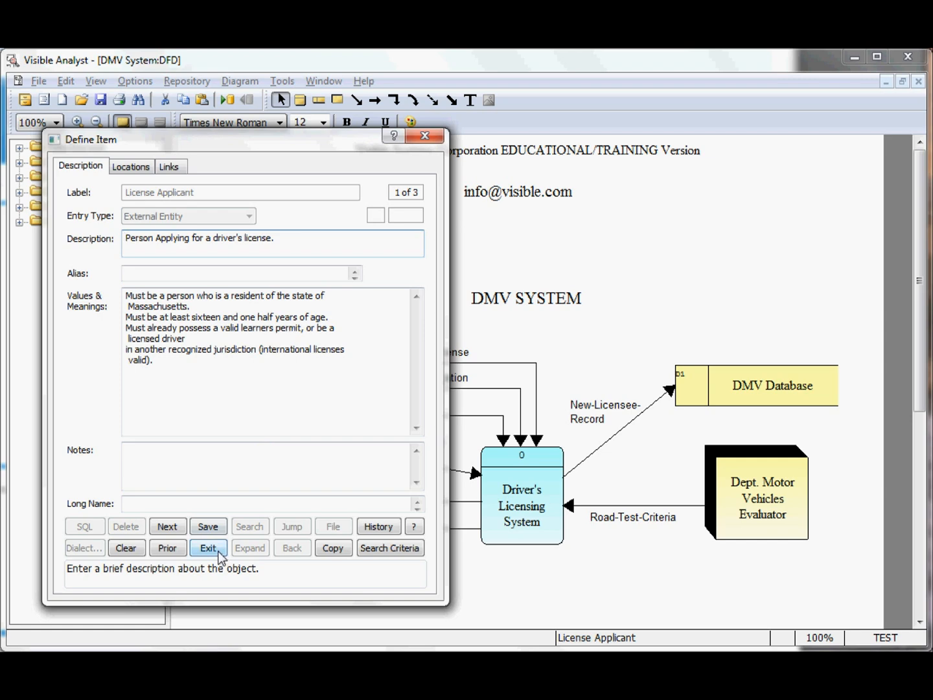
pyautogui.click(208, 547)
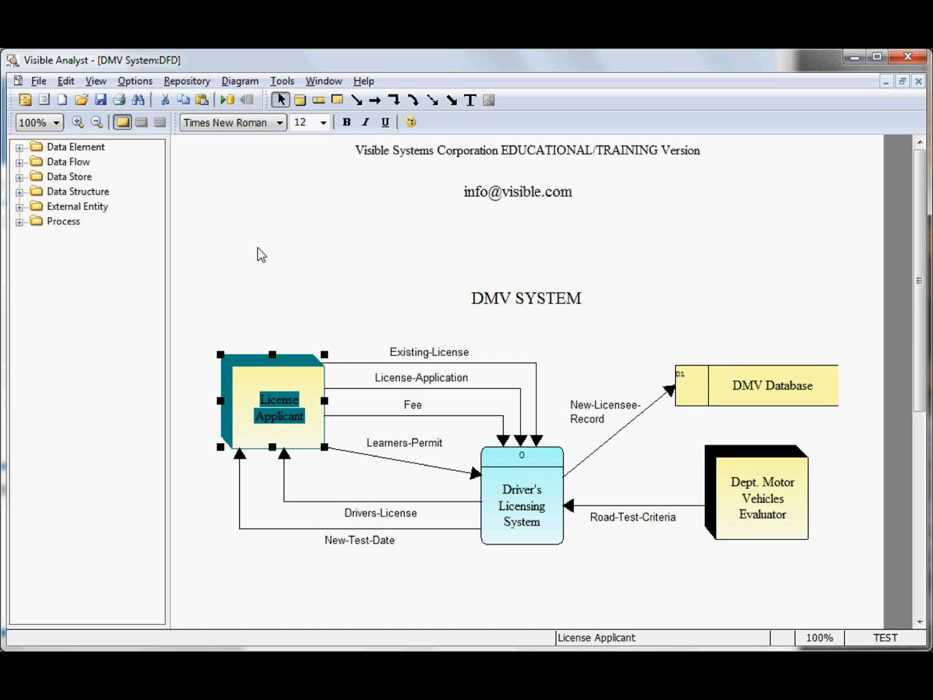
pyautogui.rightClick(272, 399)
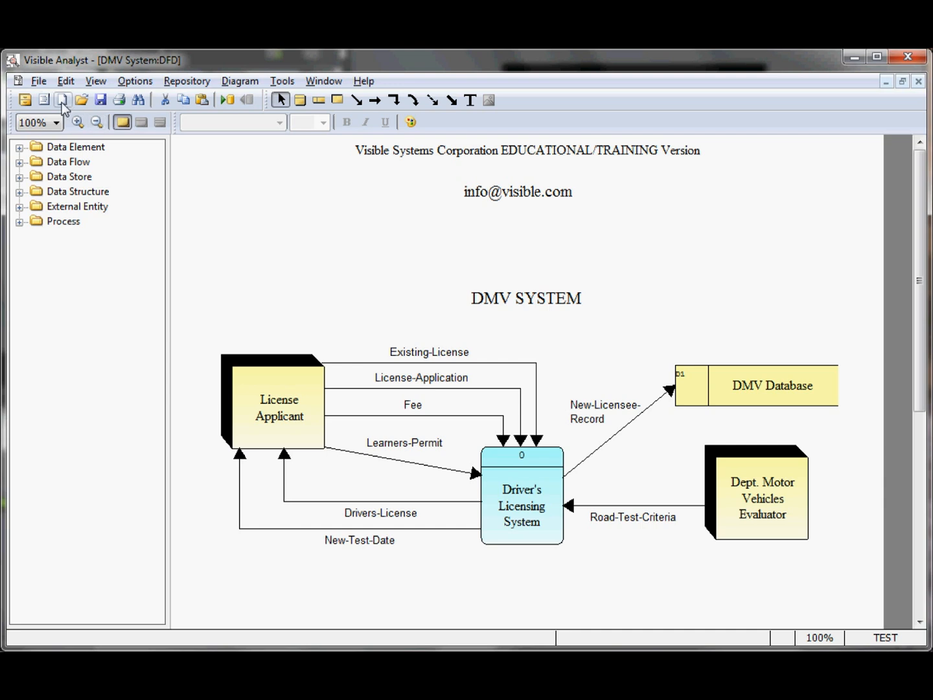
pyautogui.moveTo(63, 100)
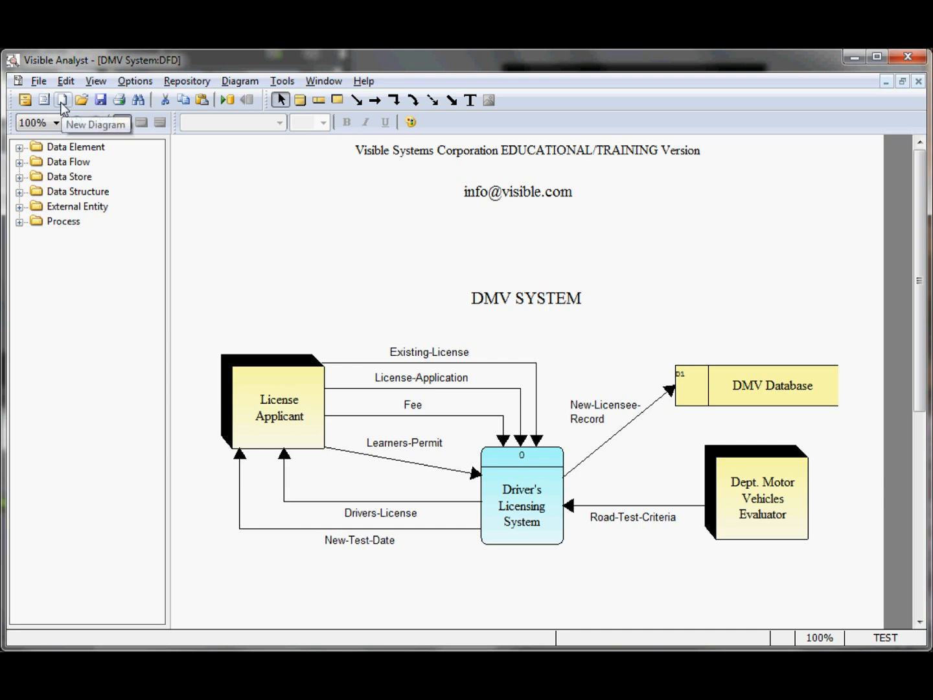
# Step: Create a new diagram with Diagram Type set to Entity Relationship
pyautogui.click(38, 80)
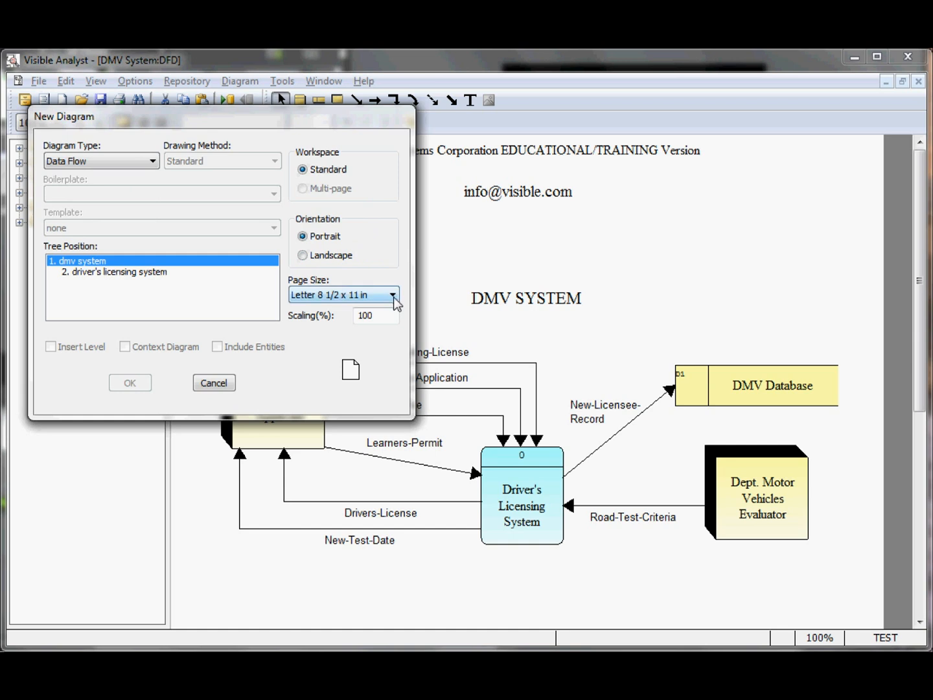
pyautogui.click(154, 160)
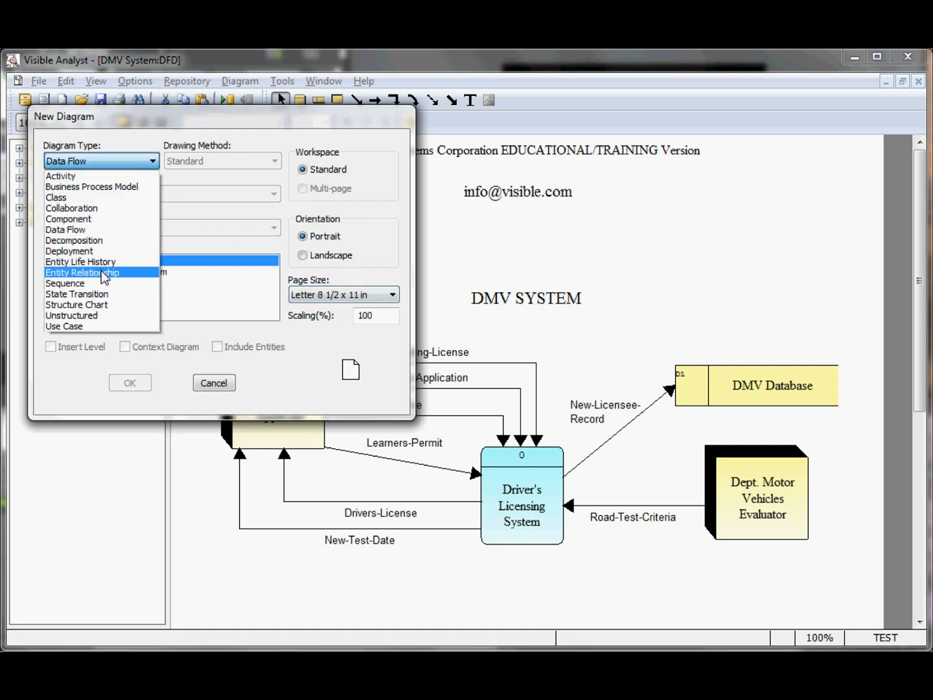
pyautogui.click(82, 272)
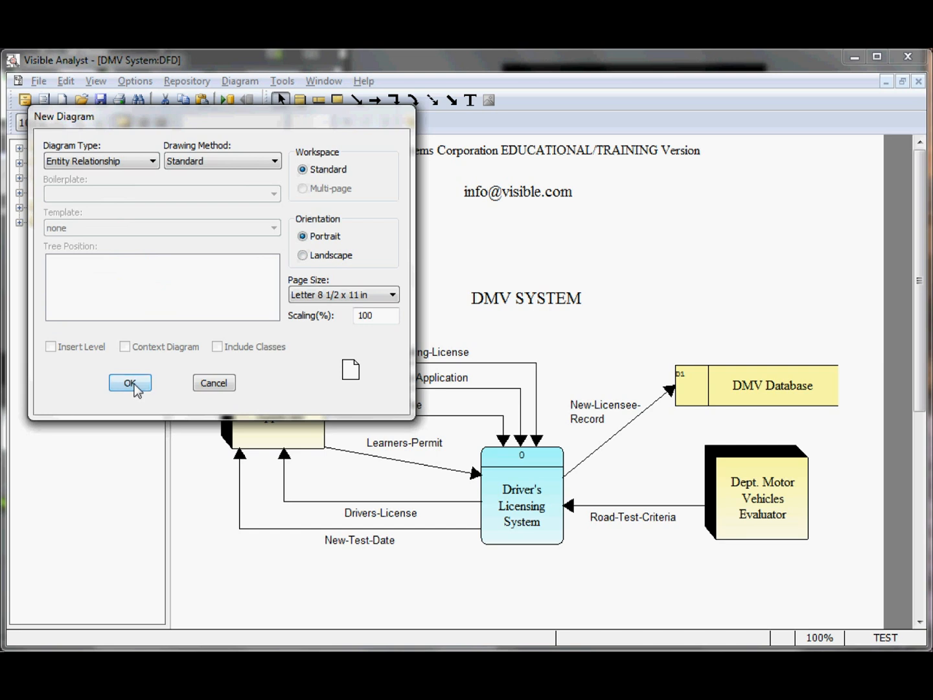
pyautogui.click(129, 383)
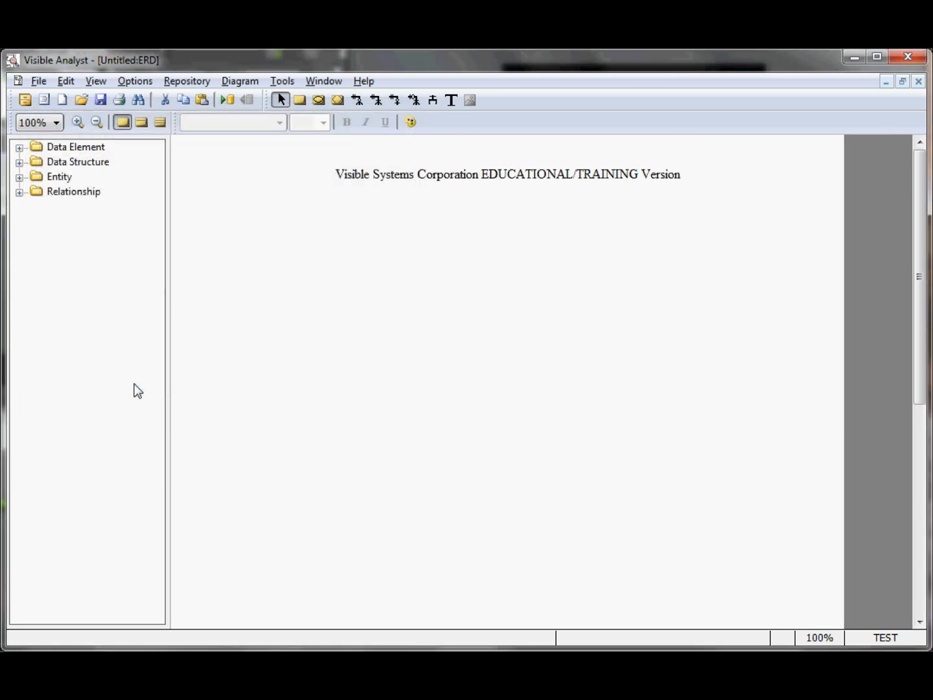
pyautogui.moveTo(266, 211)
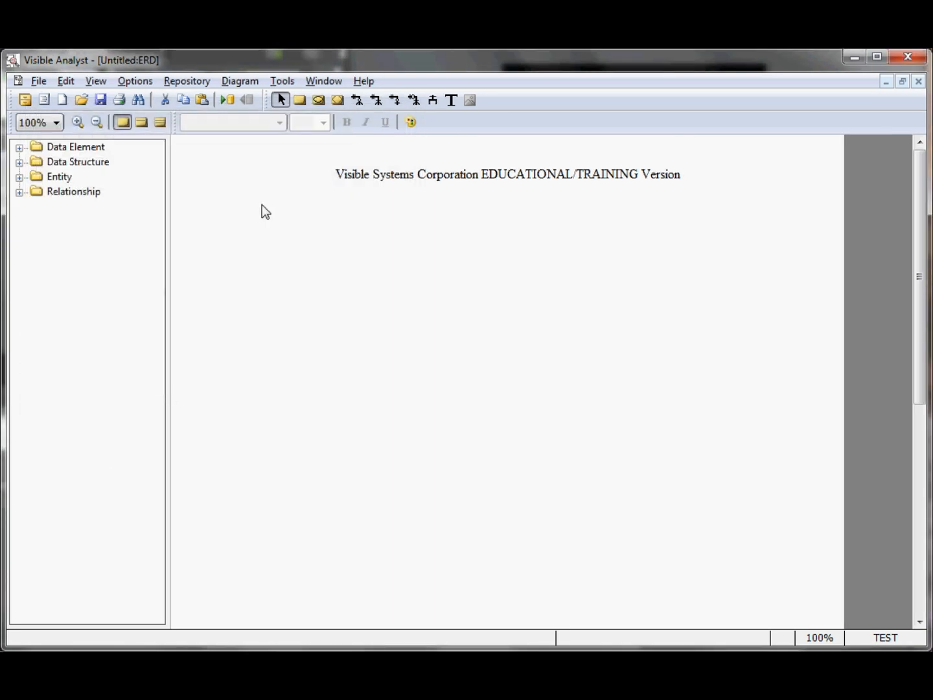
pyautogui.moveTo(300, 101)
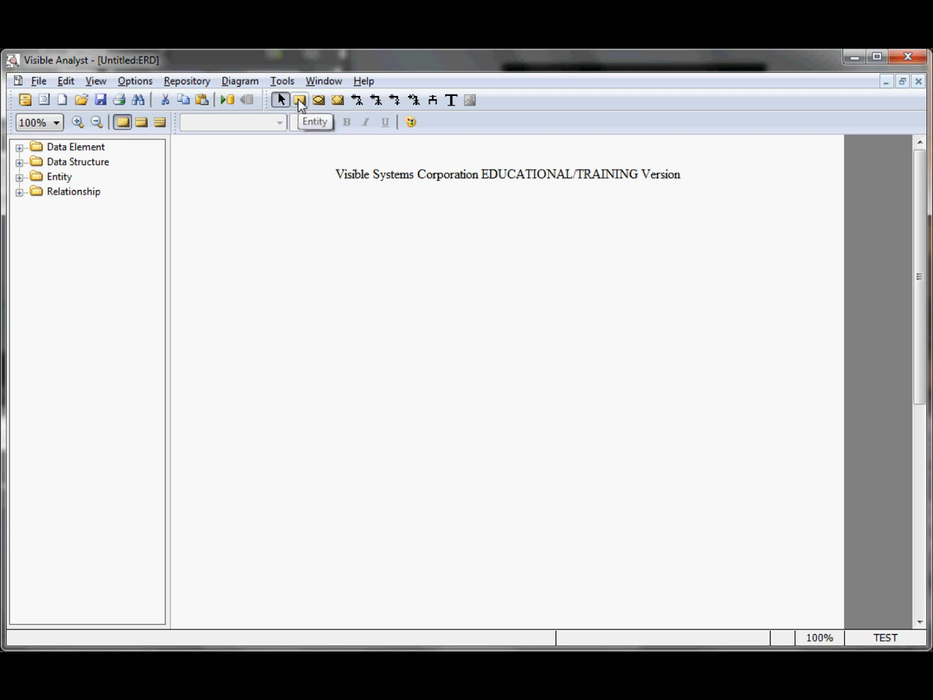
# Step: Place an entity at upper left labelled Drivers License via repository search
pyautogui.click(298, 100)
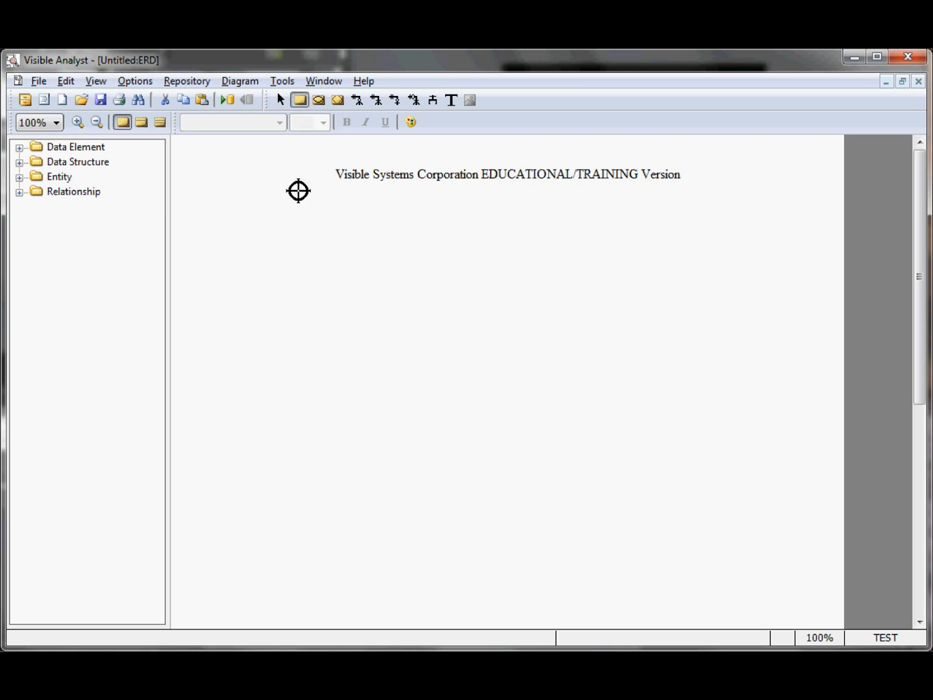
pyautogui.moveTo(307, 283)
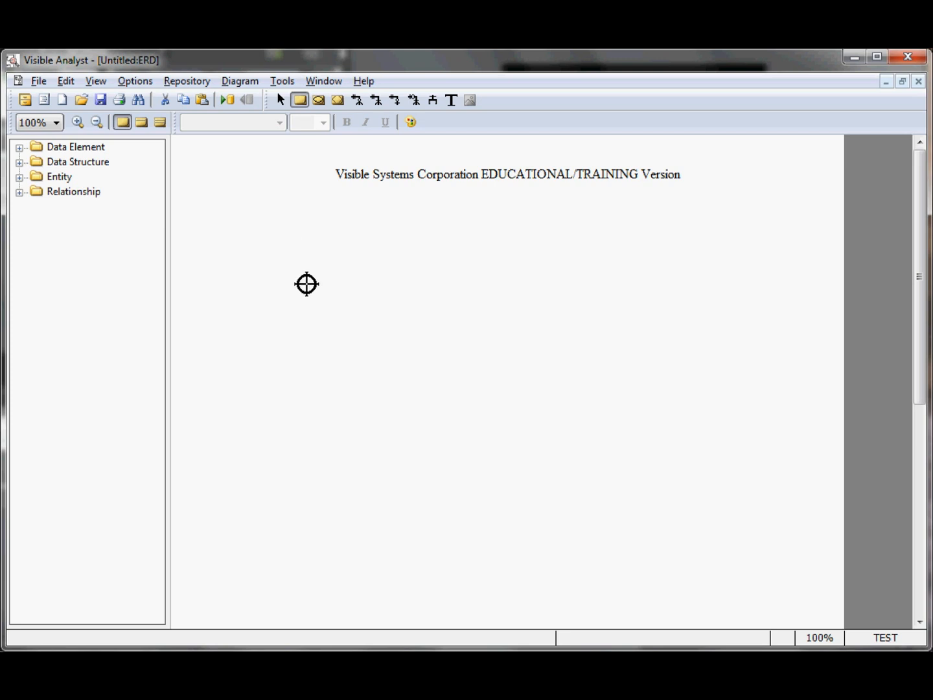
pyautogui.click(306, 284)
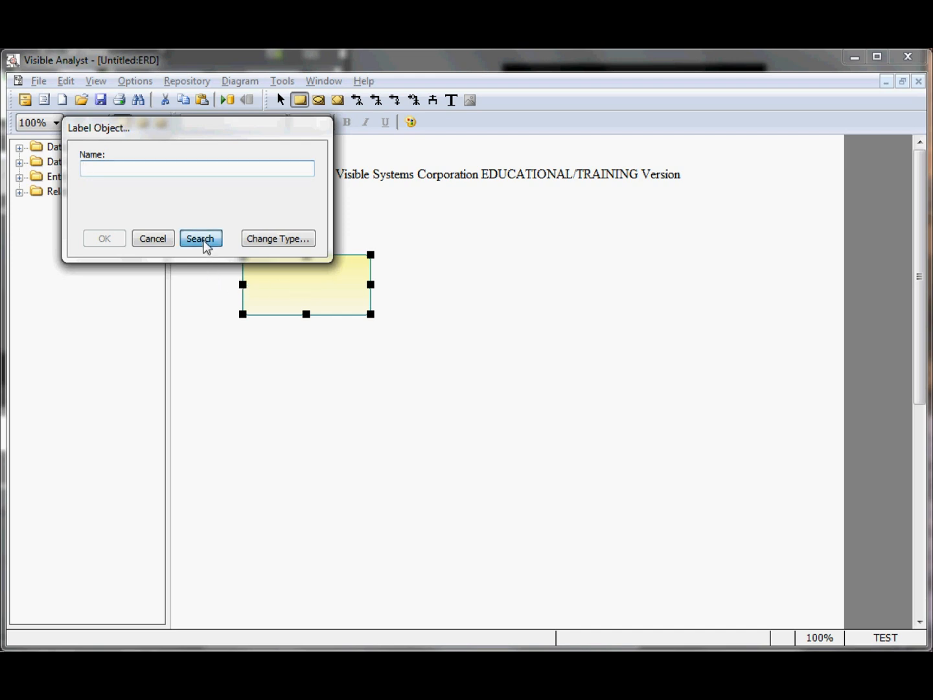
pyautogui.click(200, 238)
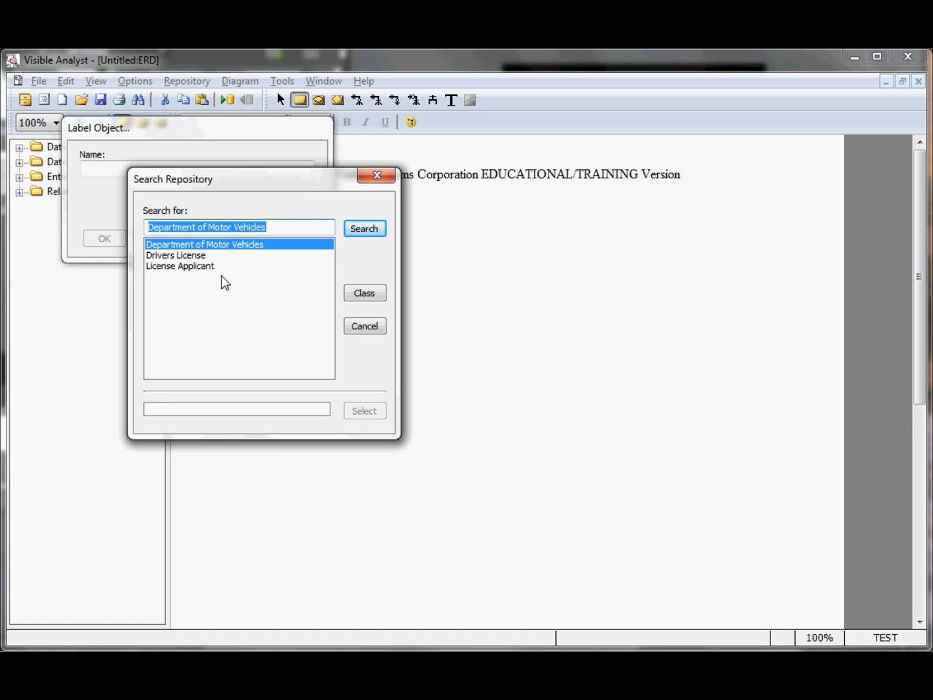
pyautogui.click(176, 255)
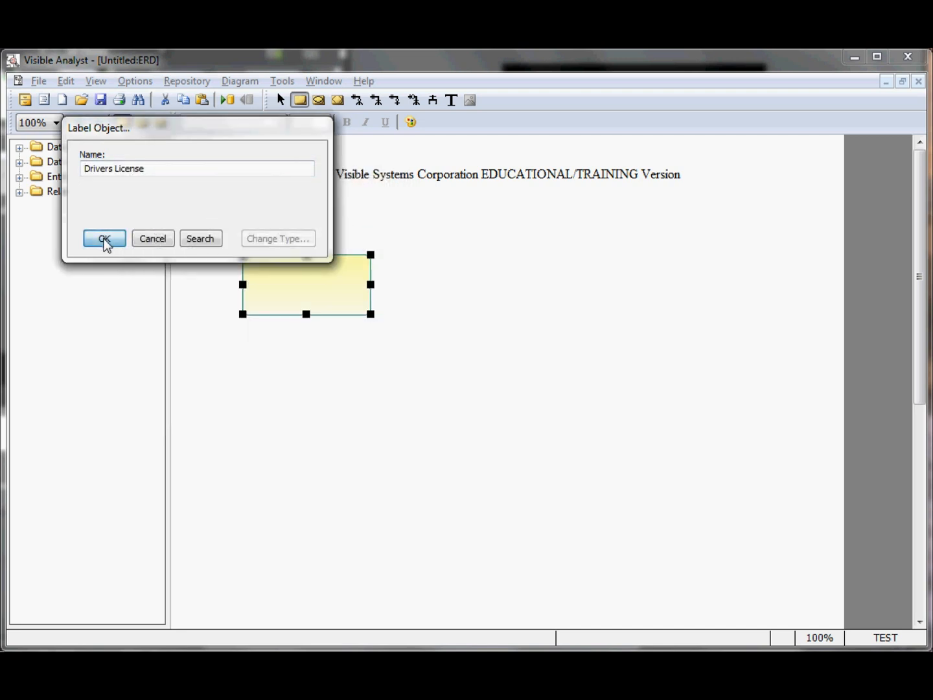
pyautogui.click(104, 238)
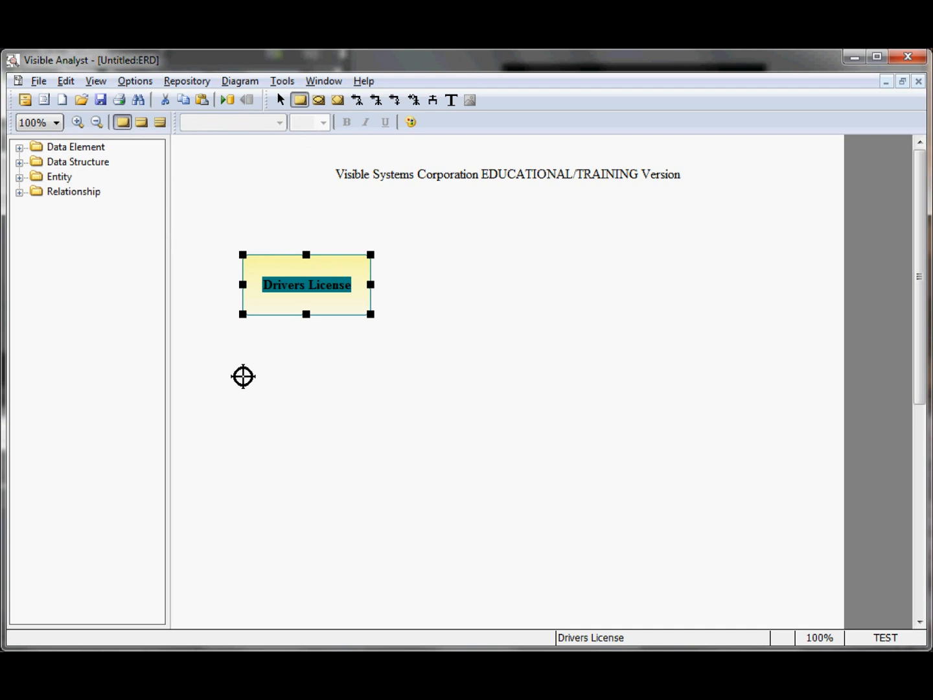
pyautogui.moveTo(243, 373)
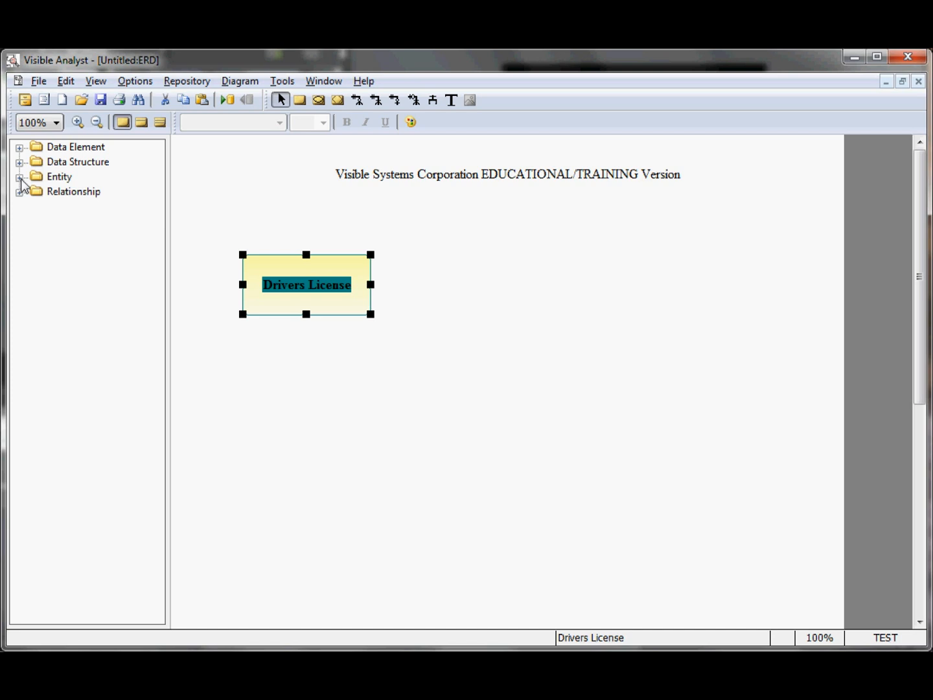
# Step: Drag DMV Evaluator from the repository Entity folder onto the diagram, right of Drivers License
pyautogui.click(21, 176)
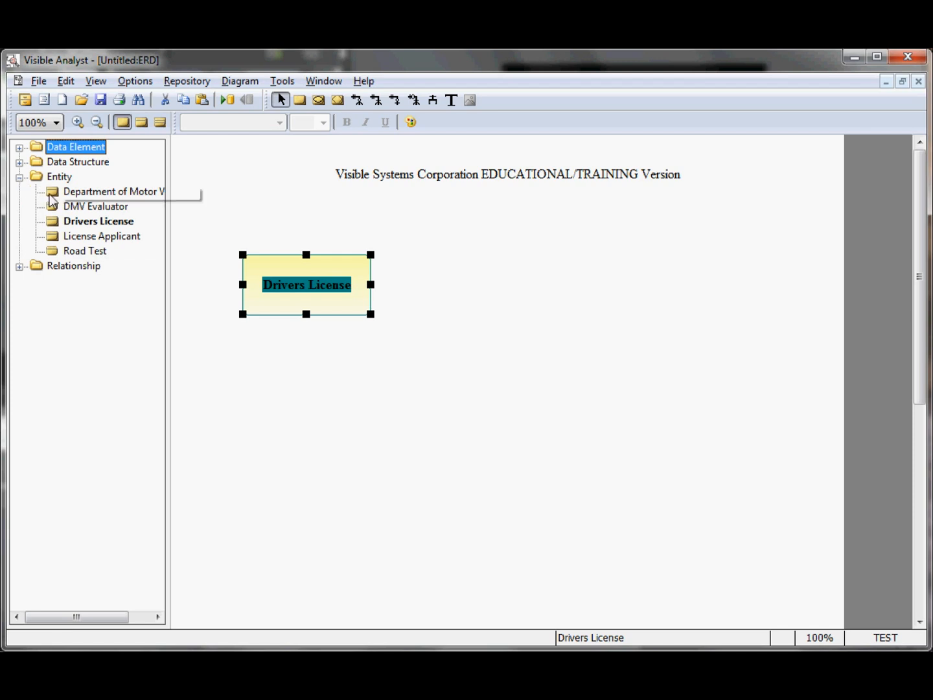
pyautogui.click(96, 206)
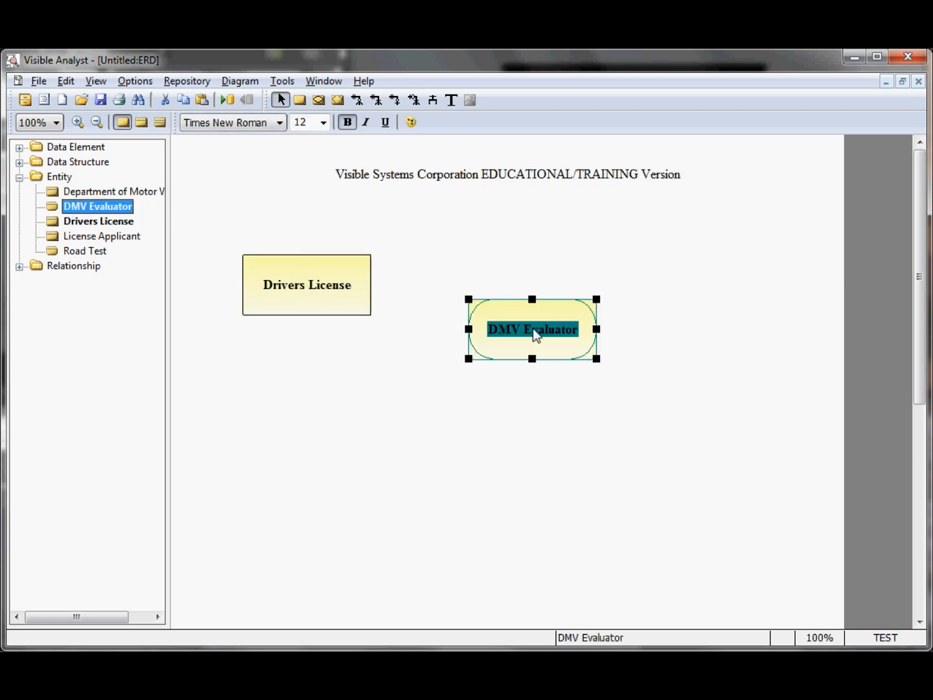
pyautogui.click(84, 251)
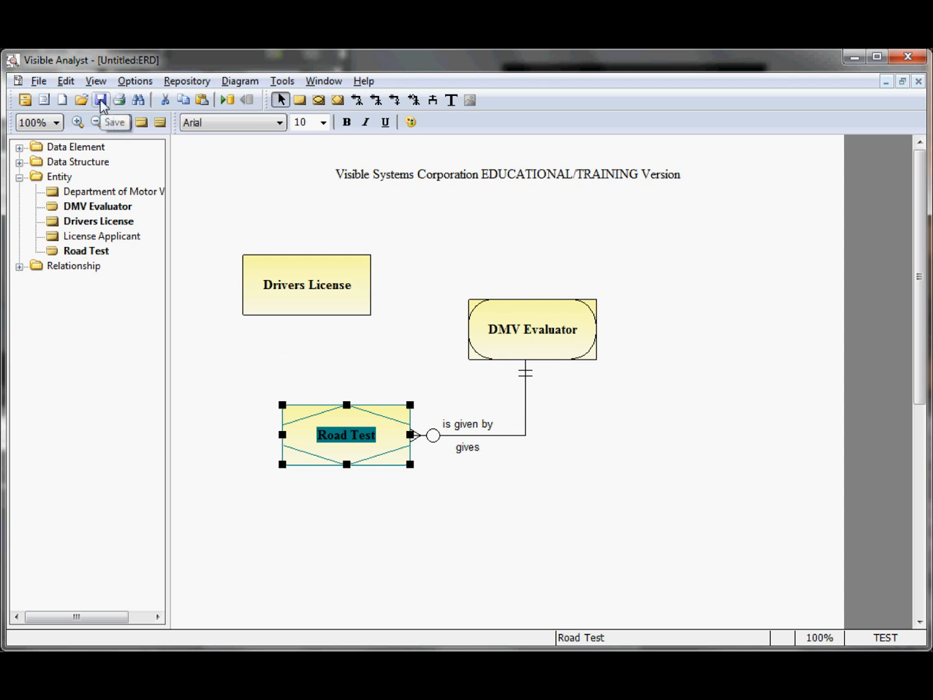
# Step: Save the entity relationship diagram as 'Driver Subset'
pyautogui.click(39, 80)
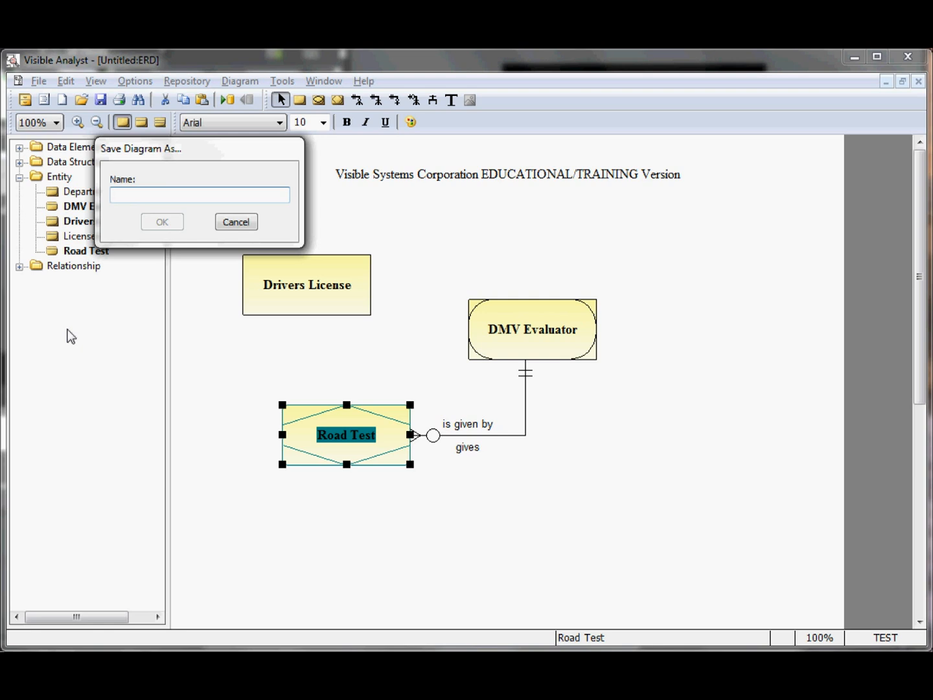
pyautogui.write('Driver Subset')
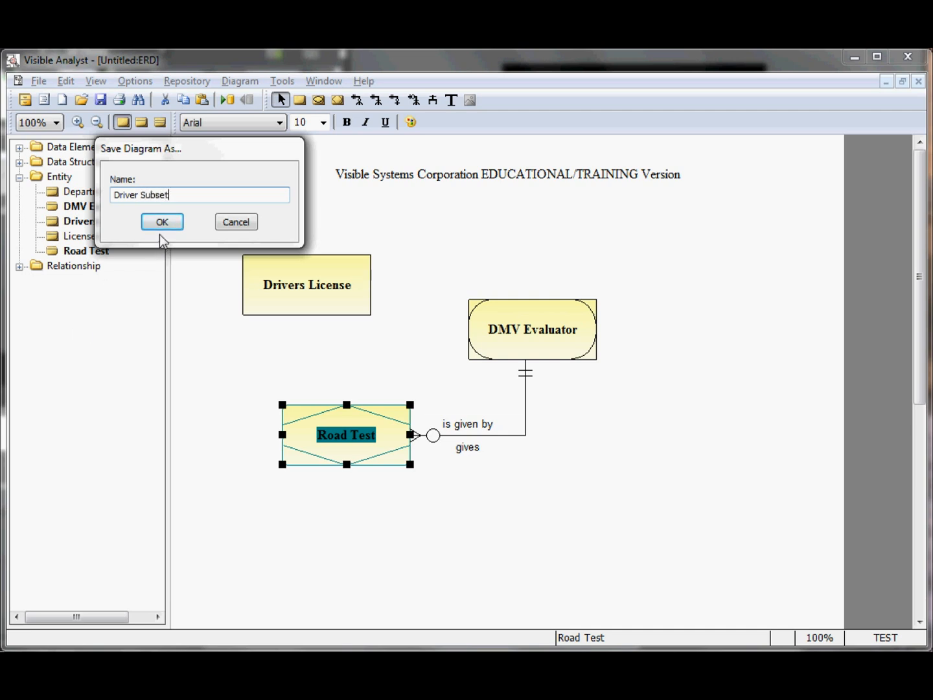
pyautogui.click(162, 221)
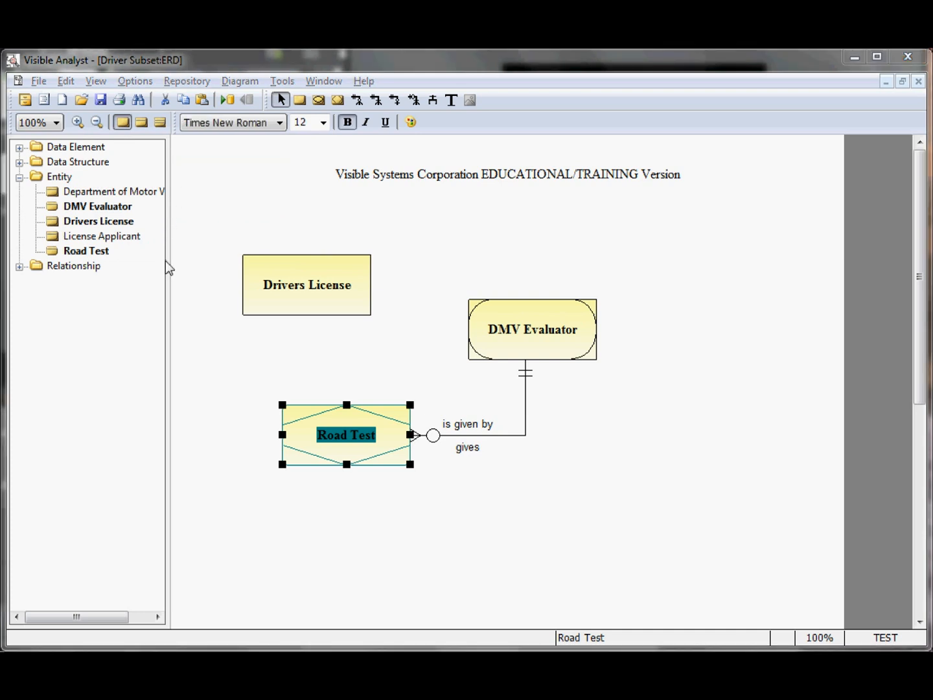
pyautogui.moveTo(272, 287)
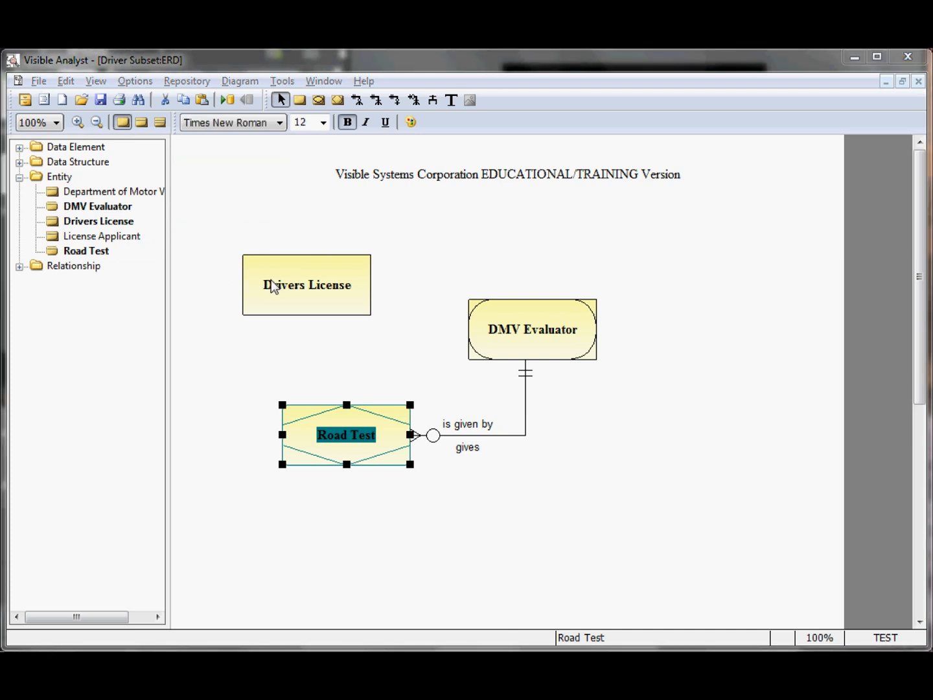
pyautogui.click(306, 284)
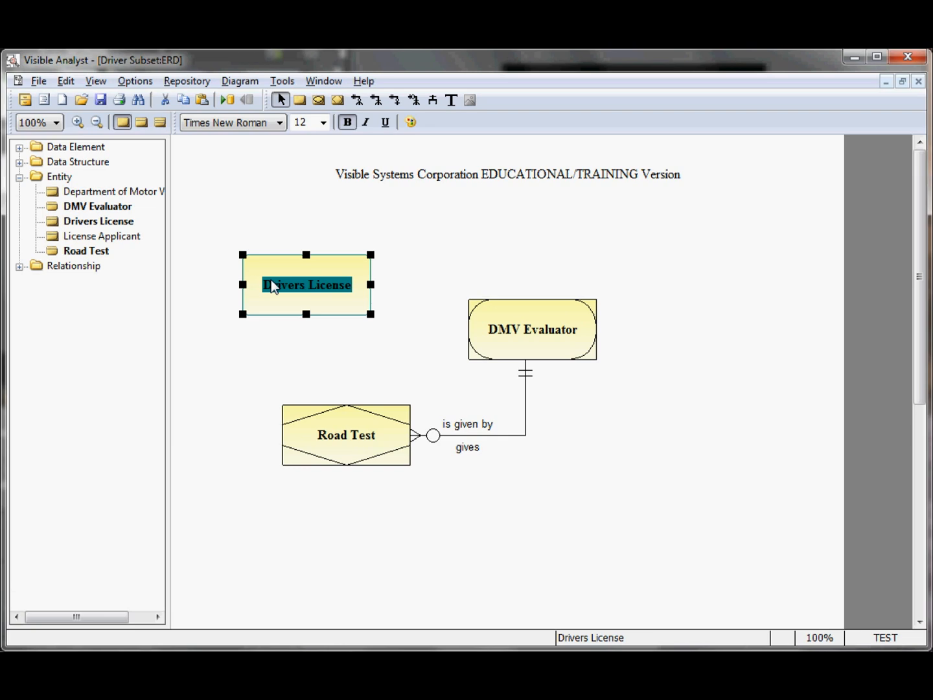
pyautogui.doubleClick(306, 284)
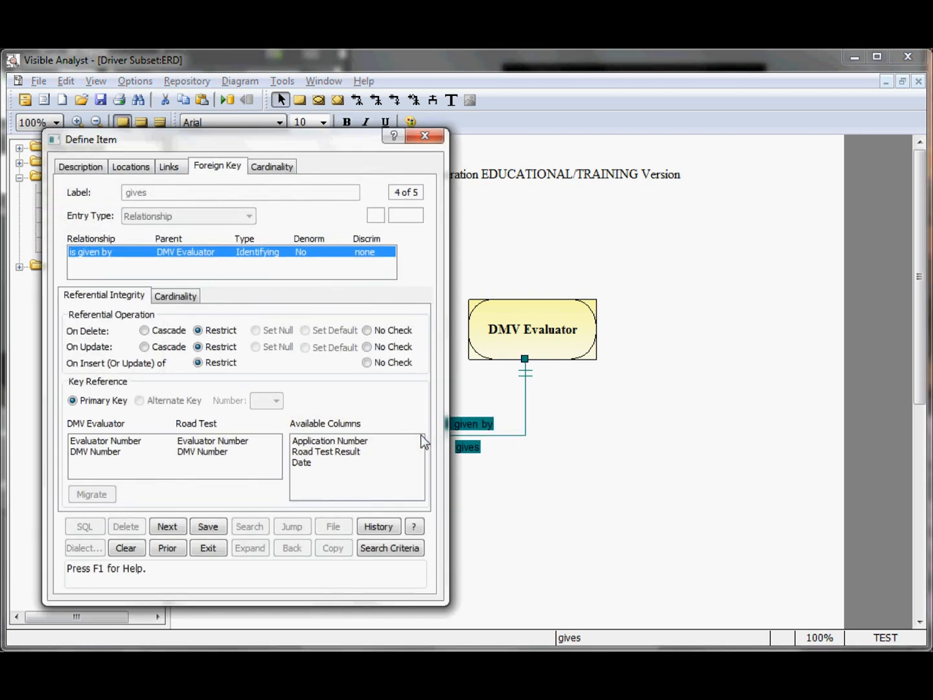
pyautogui.click(208, 548)
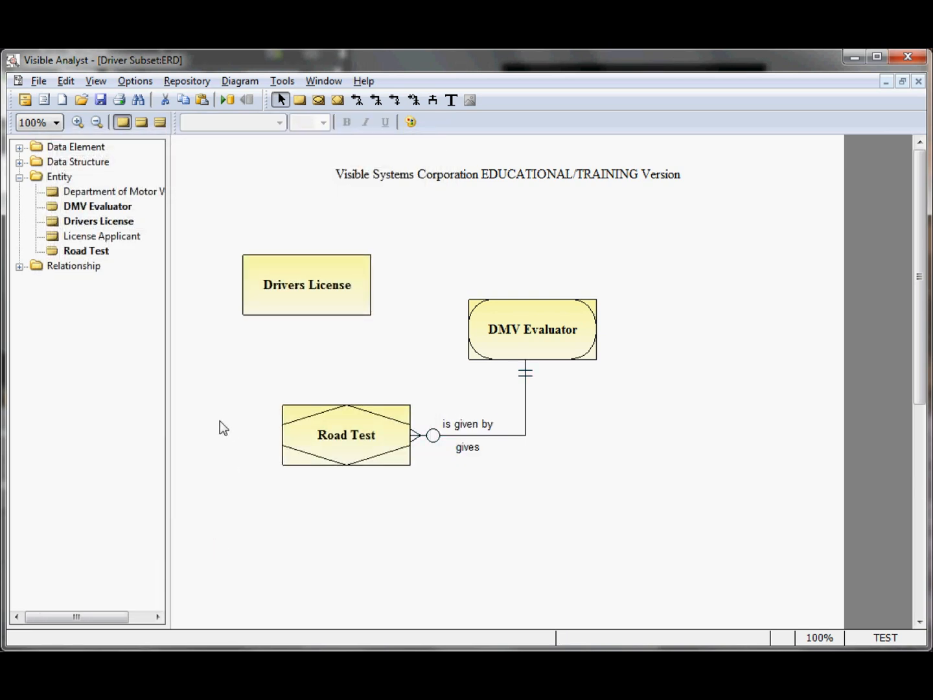
# Step: Choose New Project from the File menu
pyautogui.click(38, 80)
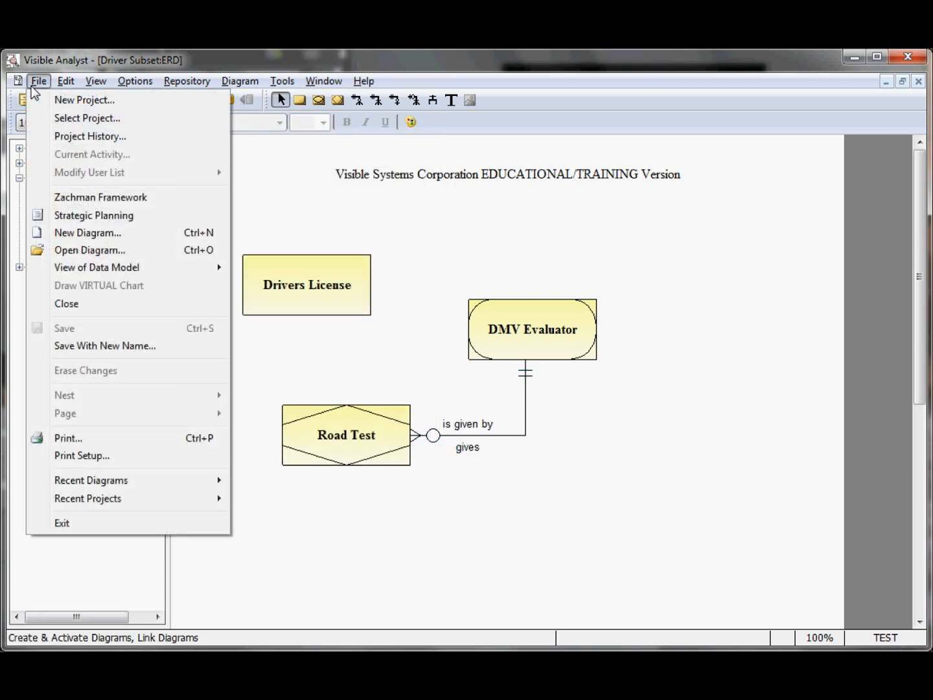
pyautogui.moveTo(84, 100)
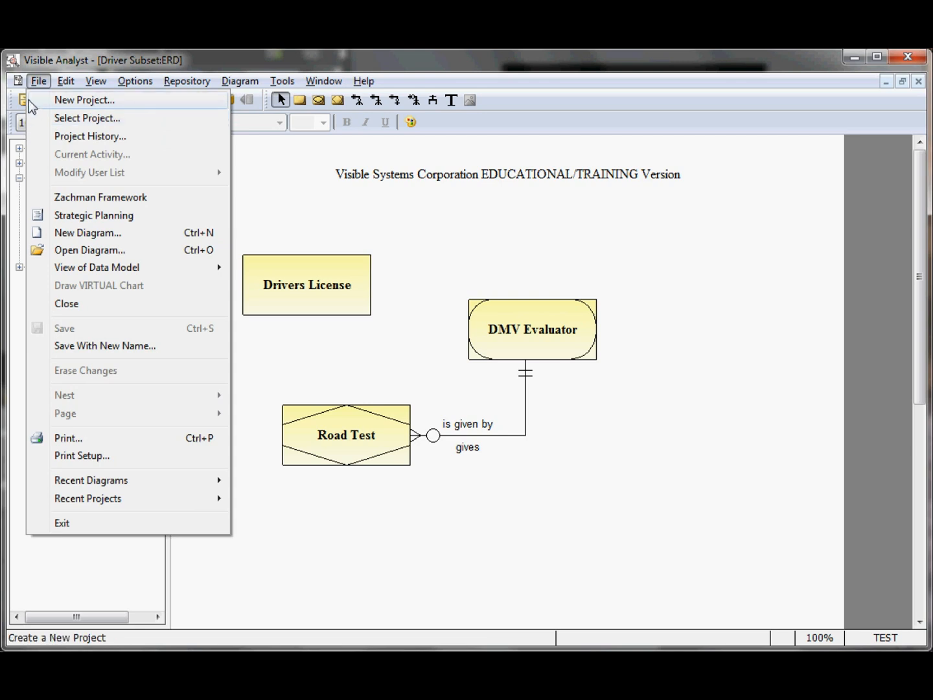
pyautogui.click(84, 100)
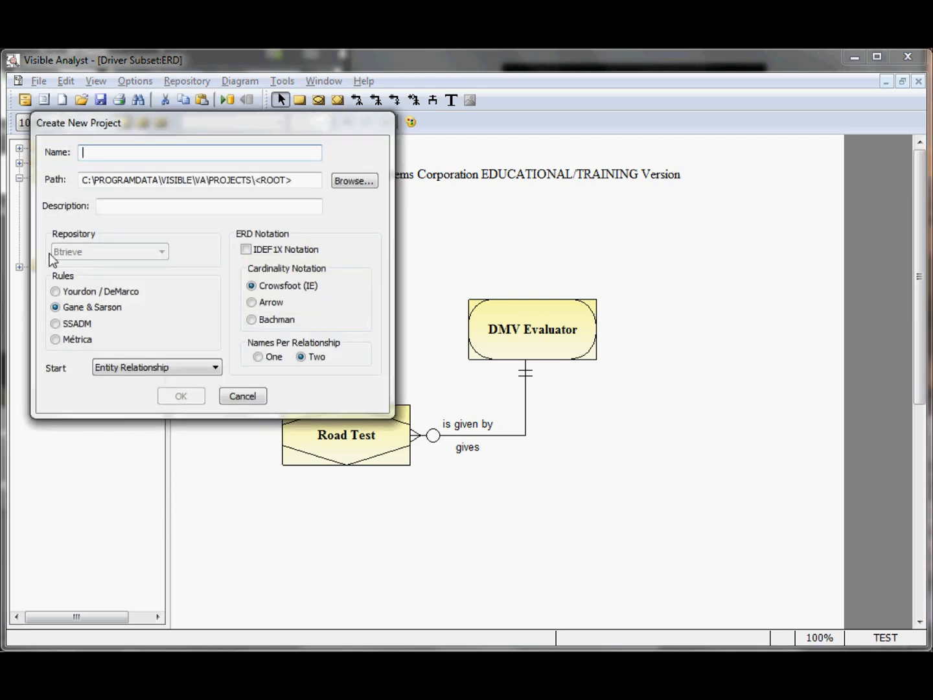
# Step: Enter TUTOR as the project name, keeping the default location path
pyautogui.write('TUTOR')
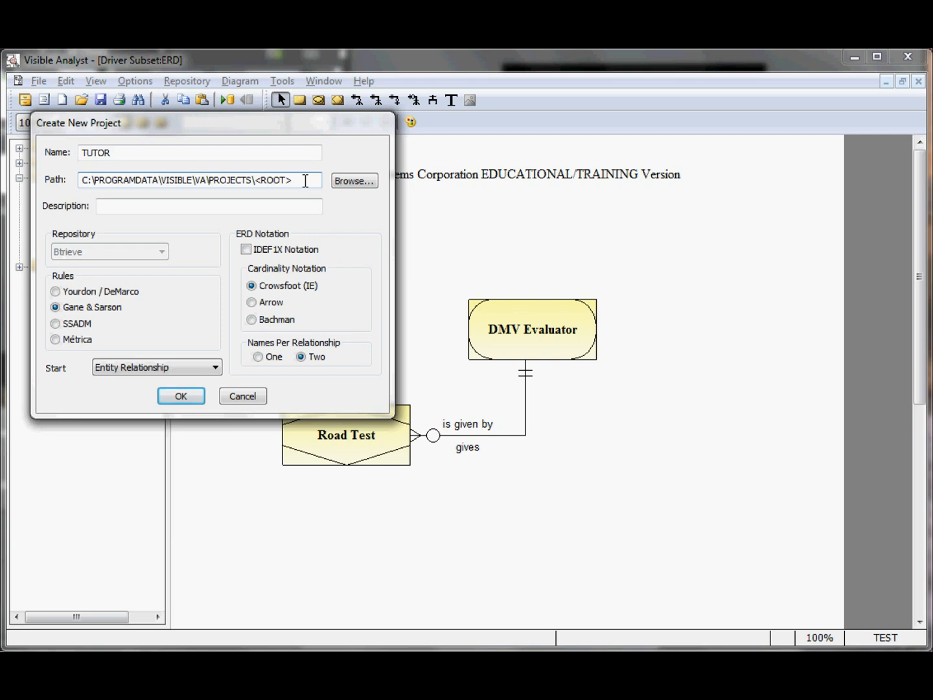
pyautogui.click(317, 180)
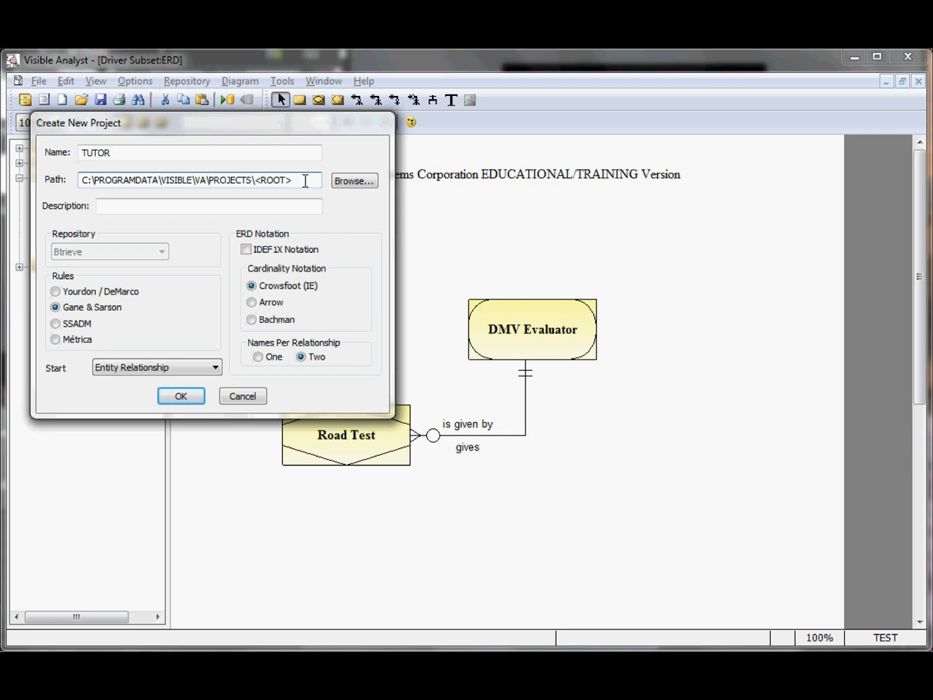
pyautogui.moveTo(136, 307)
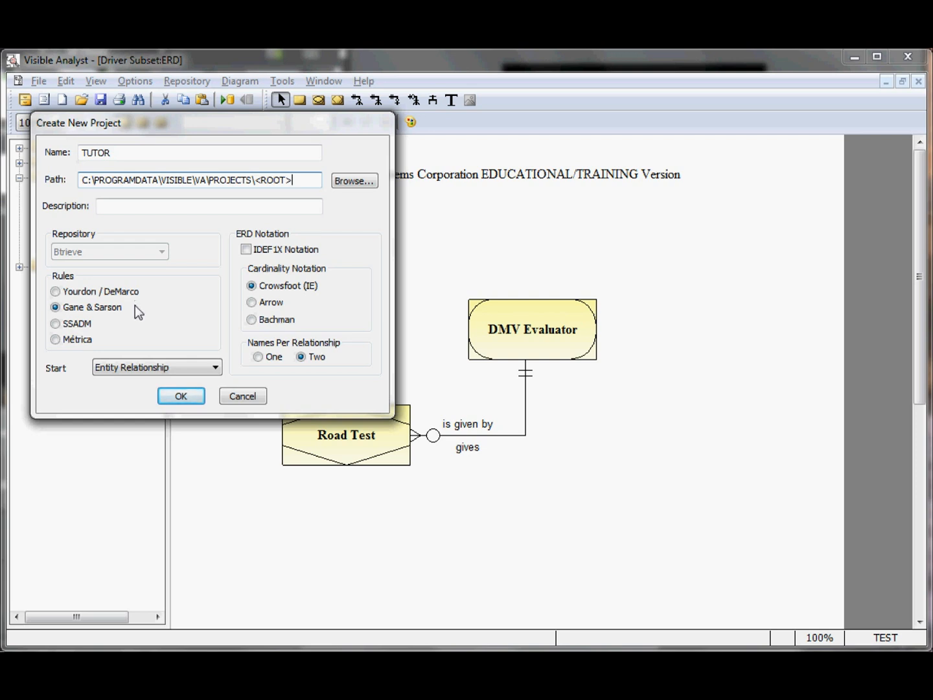
pyautogui.moveTo(133, 344)
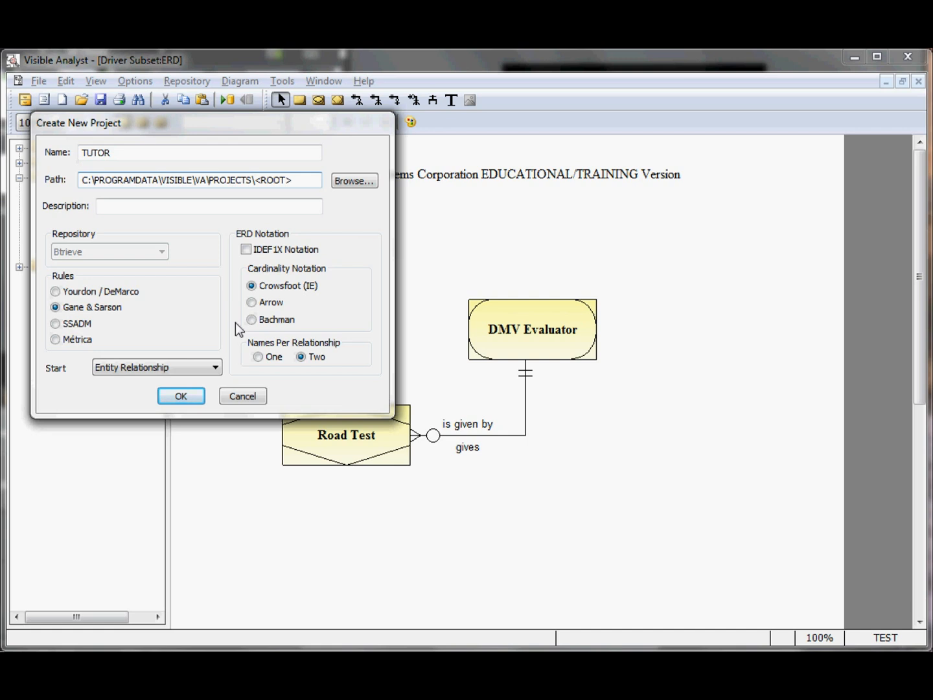
pyautogui.moveTo(245, 297)
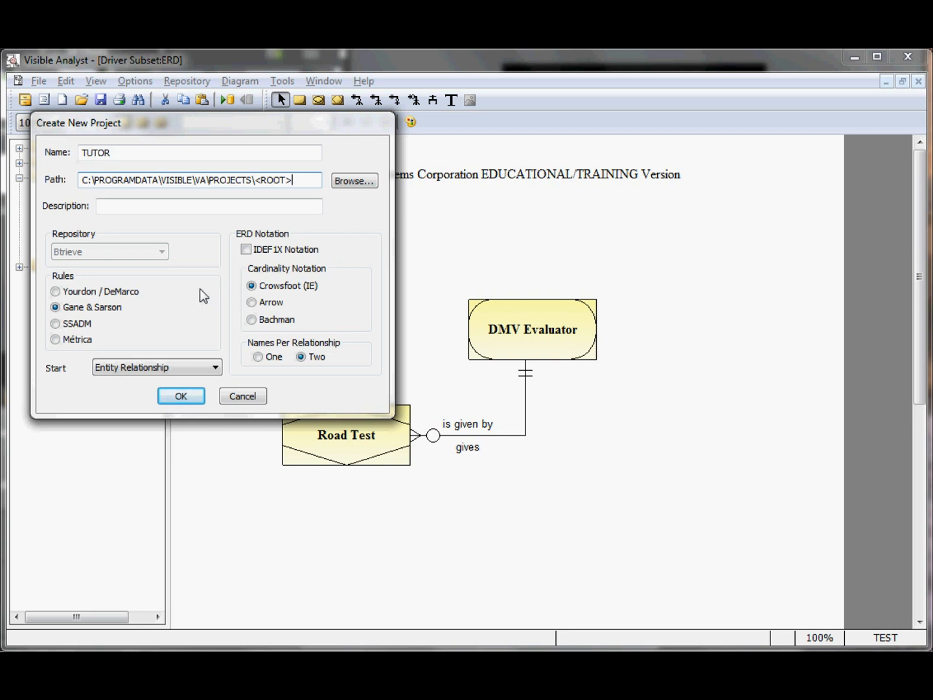
pyautogui.moveTo(155, 320)
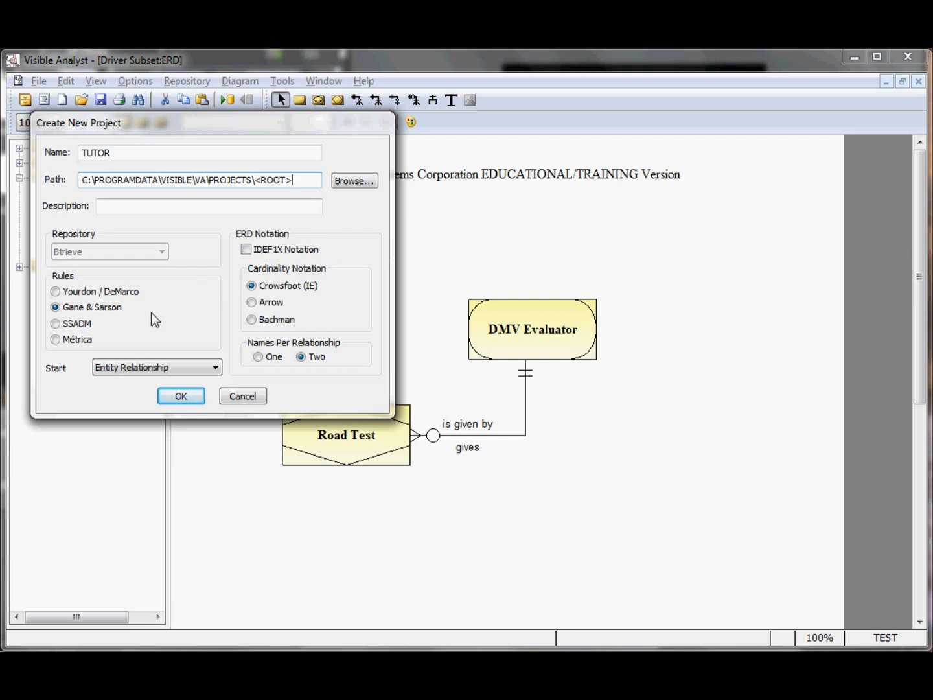
pyautogui.moveTo(304, 379)
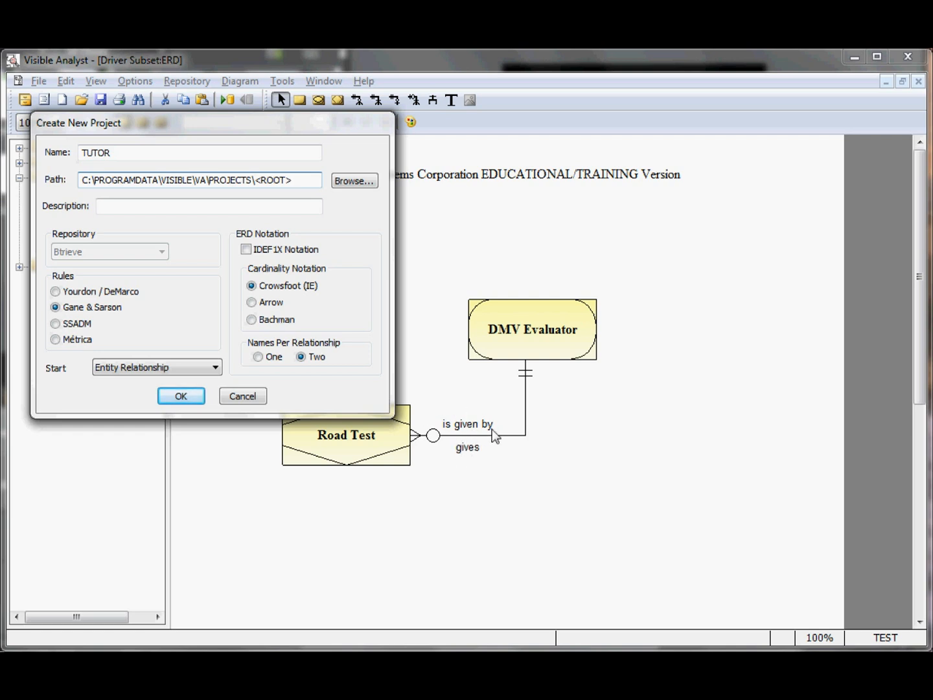
pyautogui.moveTo(240, 444)
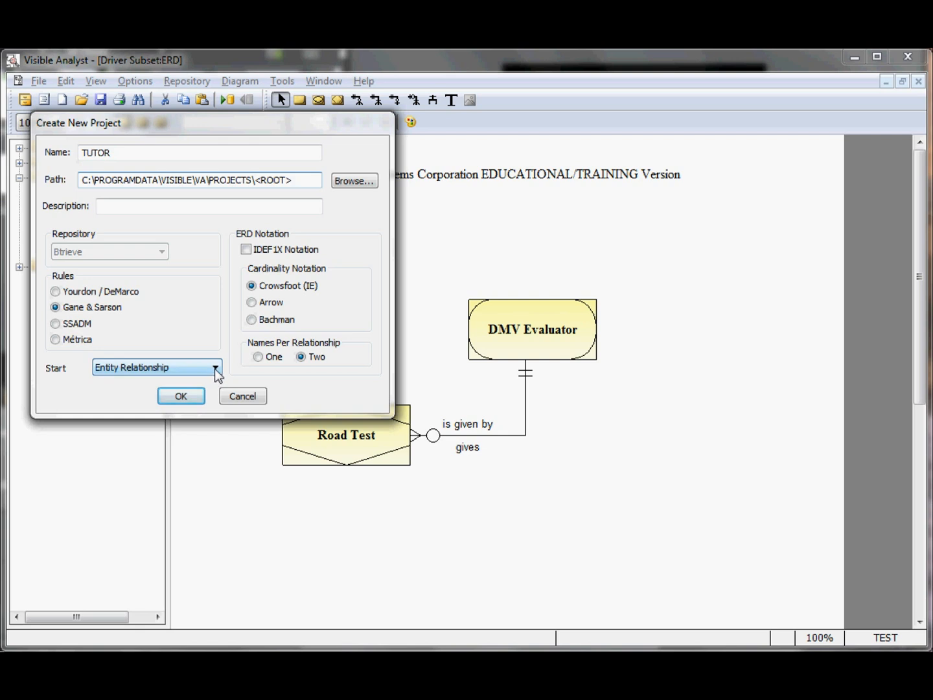
# Step: Review the starting diagram types and confirm creation of the TUTOR project
pyautogui.click(291, 179)
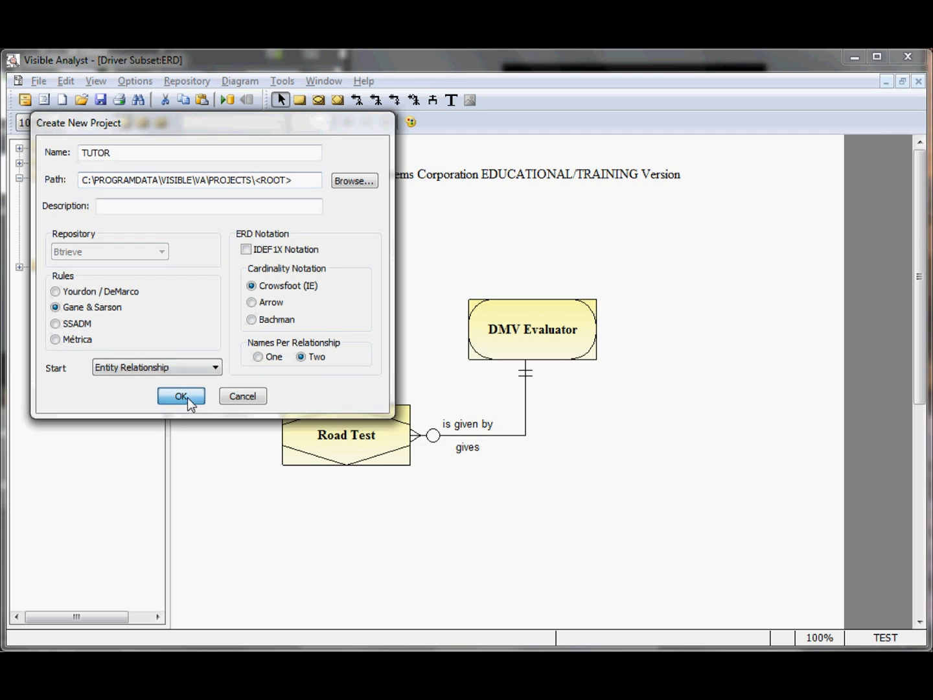
pyautogui.click(181, 395)
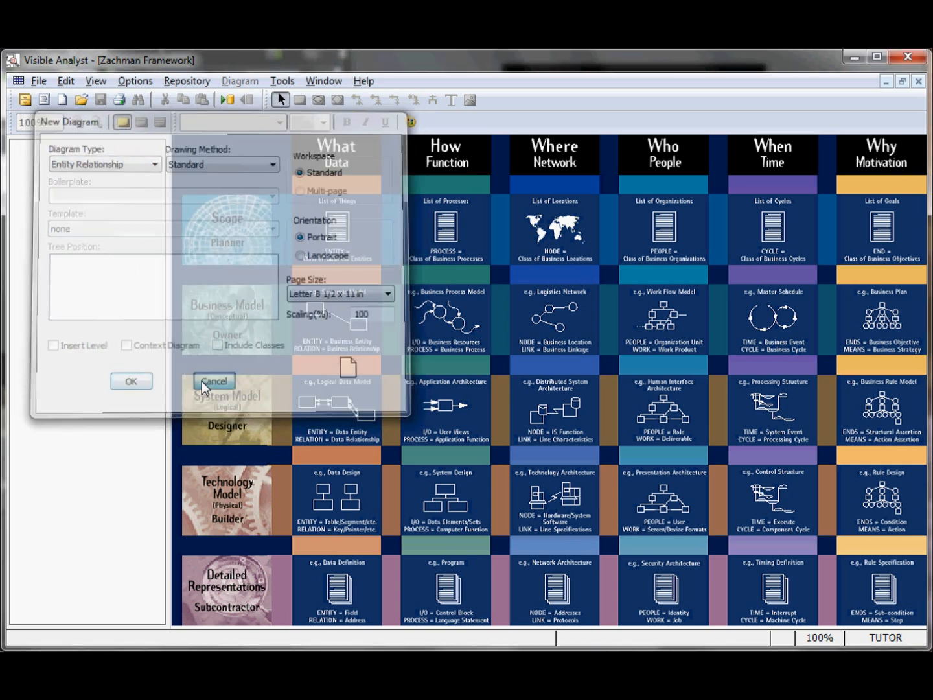
# Step: Cancel the New Diagram prompt without creating a diagram, staying on the Zachman Framework
pyautogui.click(213, 381)
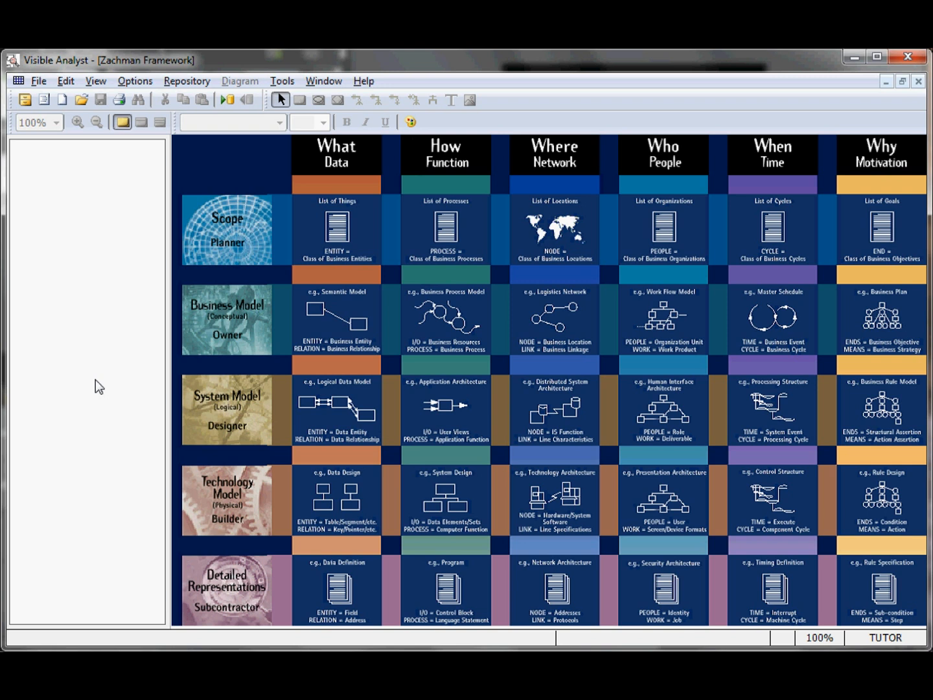
pyautogui.moveTo(99, 389)
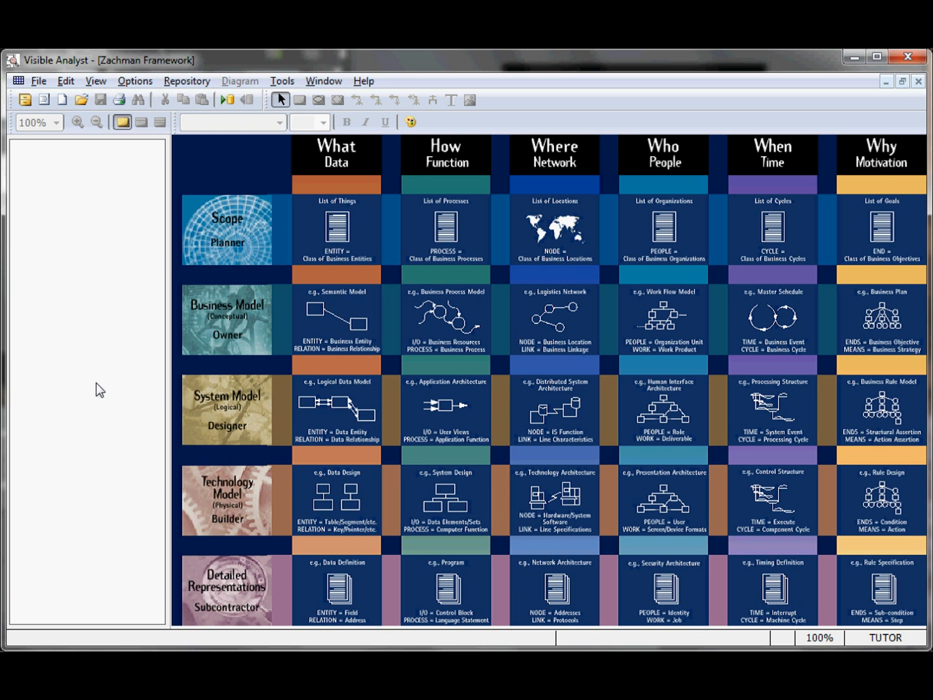
pyautogui.moveTo(103, 386)
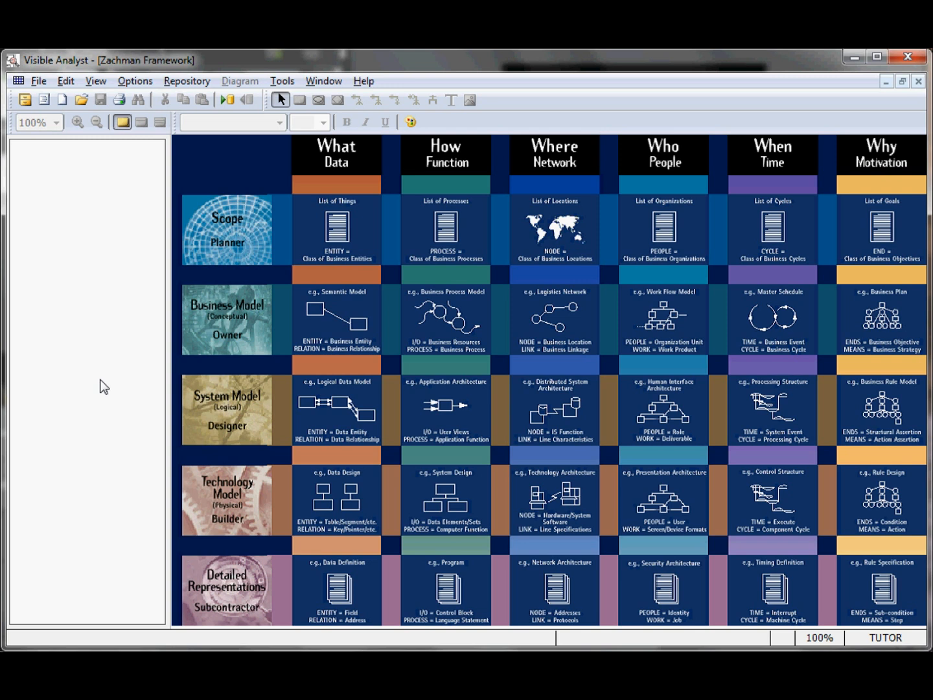
pyautogui.click(662, 502)
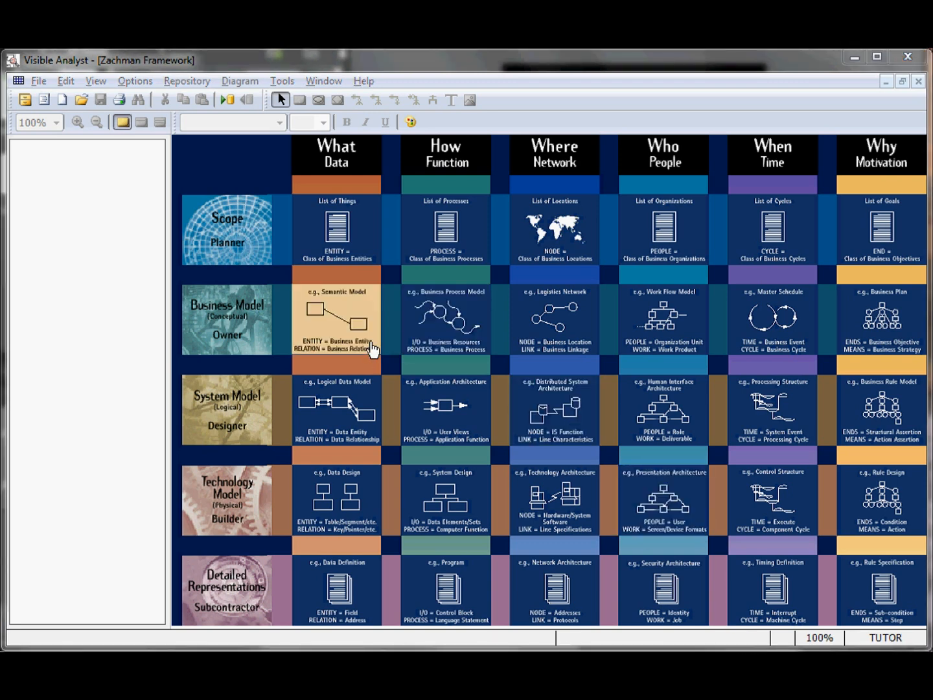
pyautogui.click(38, 80)
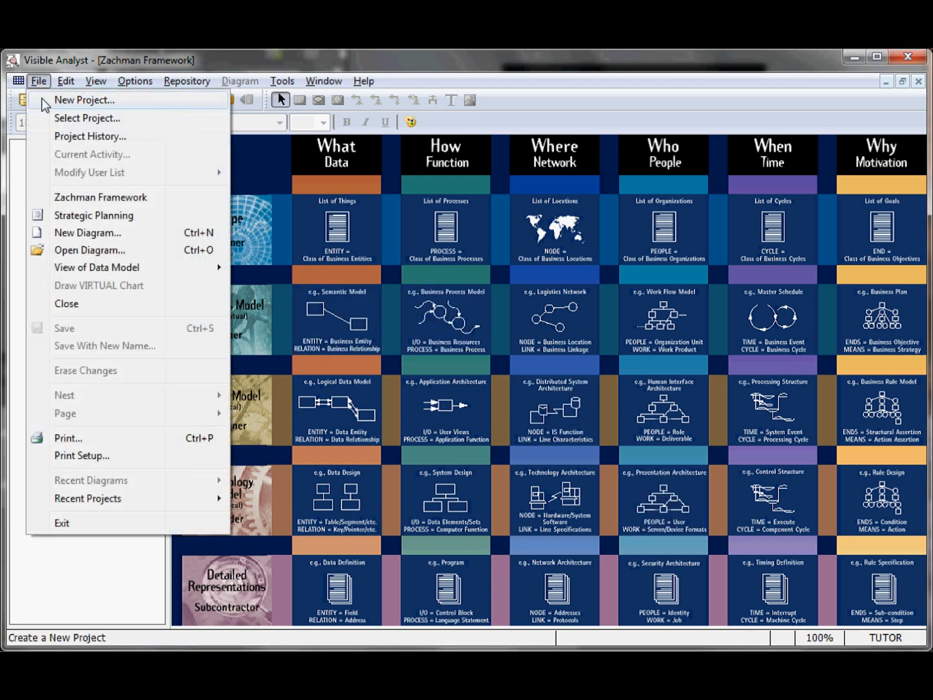
# Step: Reopen the TEST project from the File menu's recent projects
pyautogui.click(87, 118)
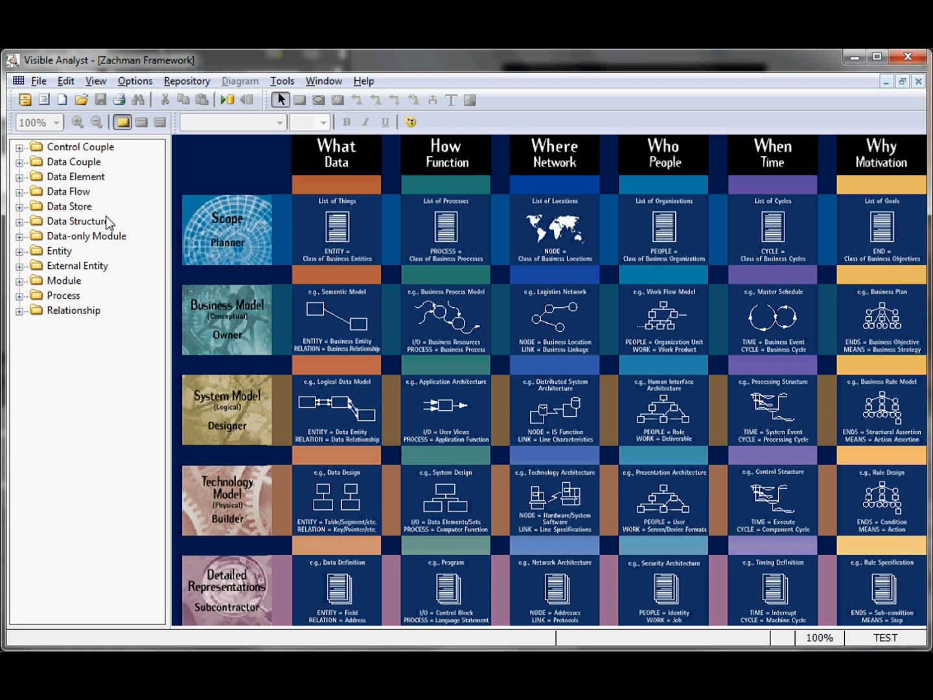
pyautogui.moveTo(363, 81)
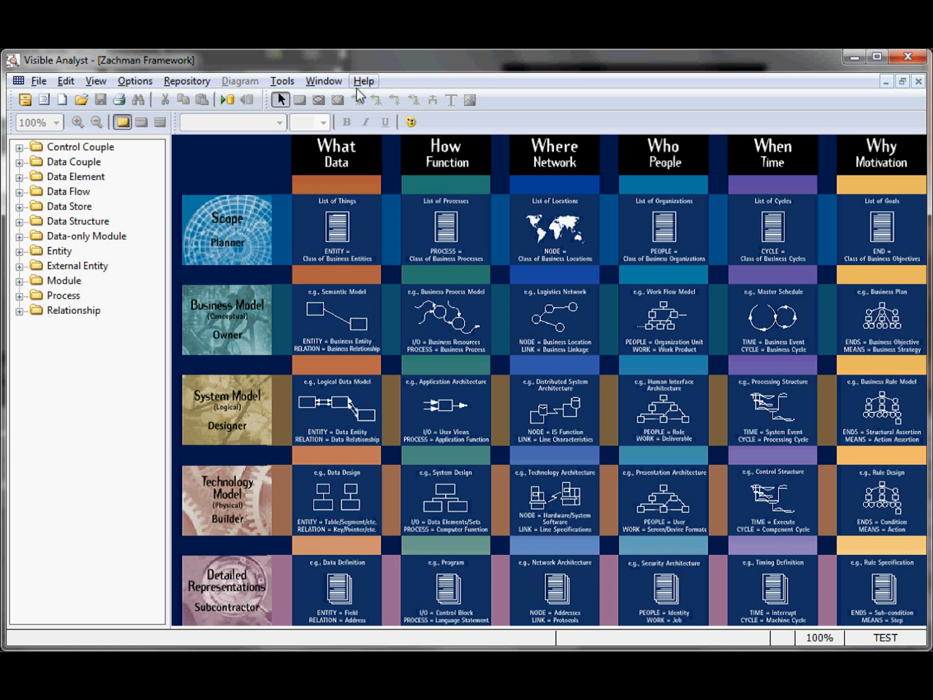
# Step: Open the Getting Started tutorial PDF from the Help menu
pyautogui.click(364, 80)
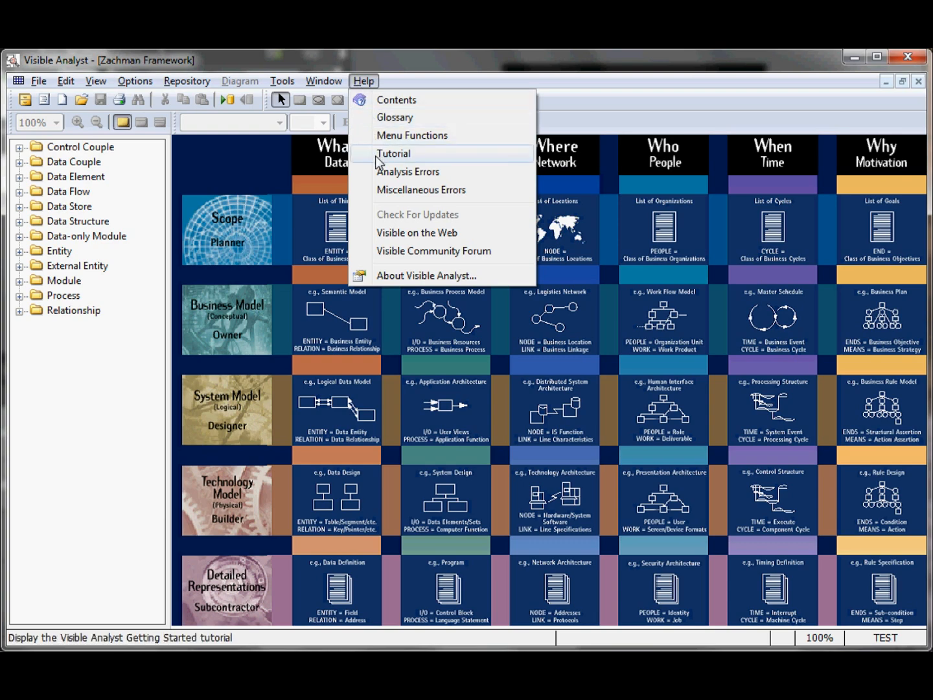
pyautogui.click(393, 153)
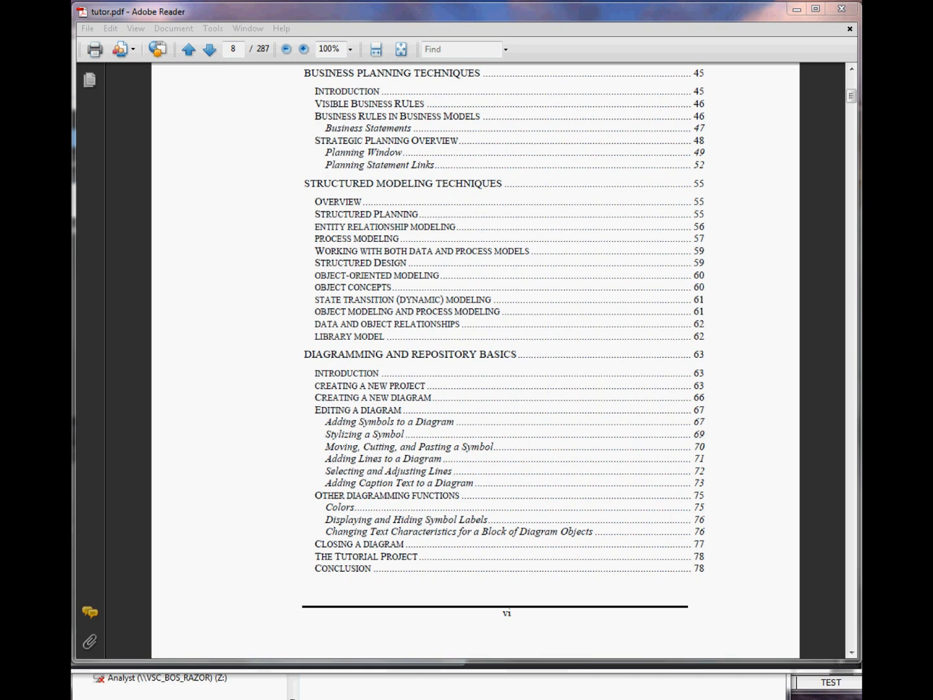
# Step: Advance the tutorial to page 9, listing the FDD and ERD chapters
pyautogui.click(210, 49)
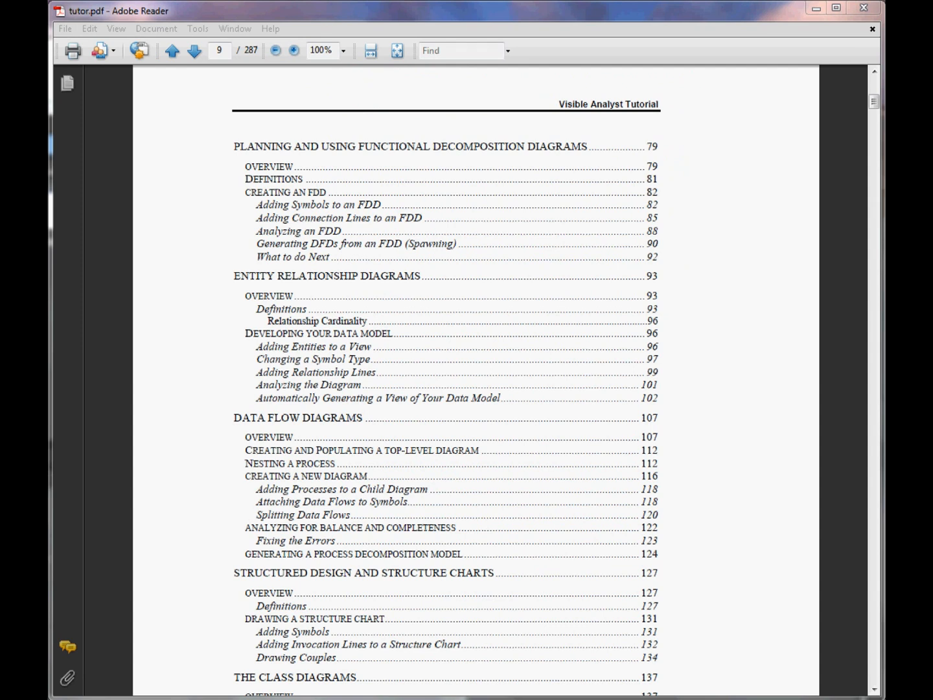